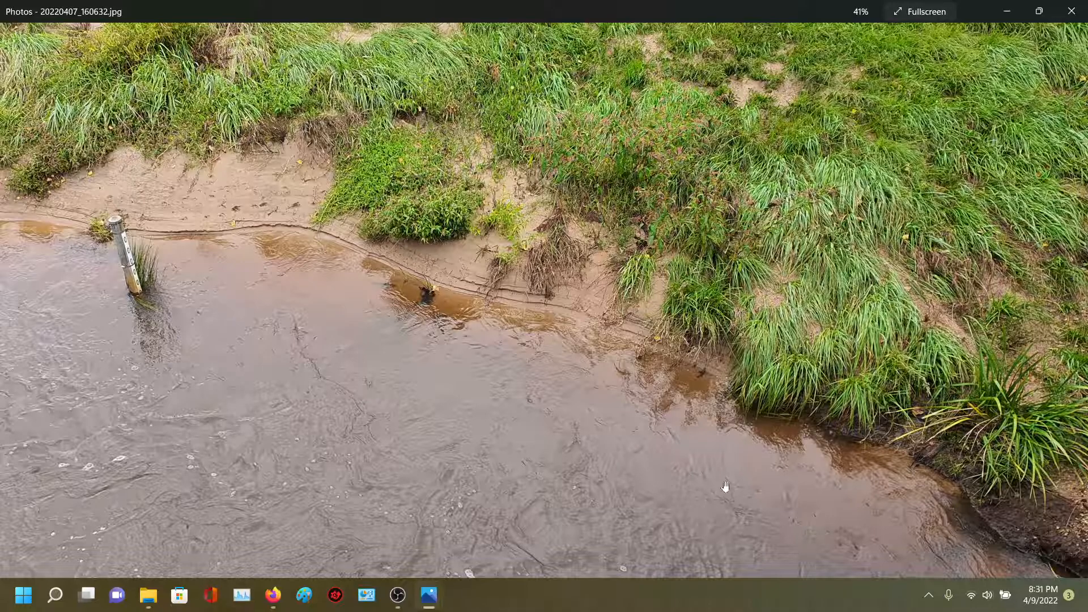
{"action": "mouse_move", "coordinate": [75, 295]}
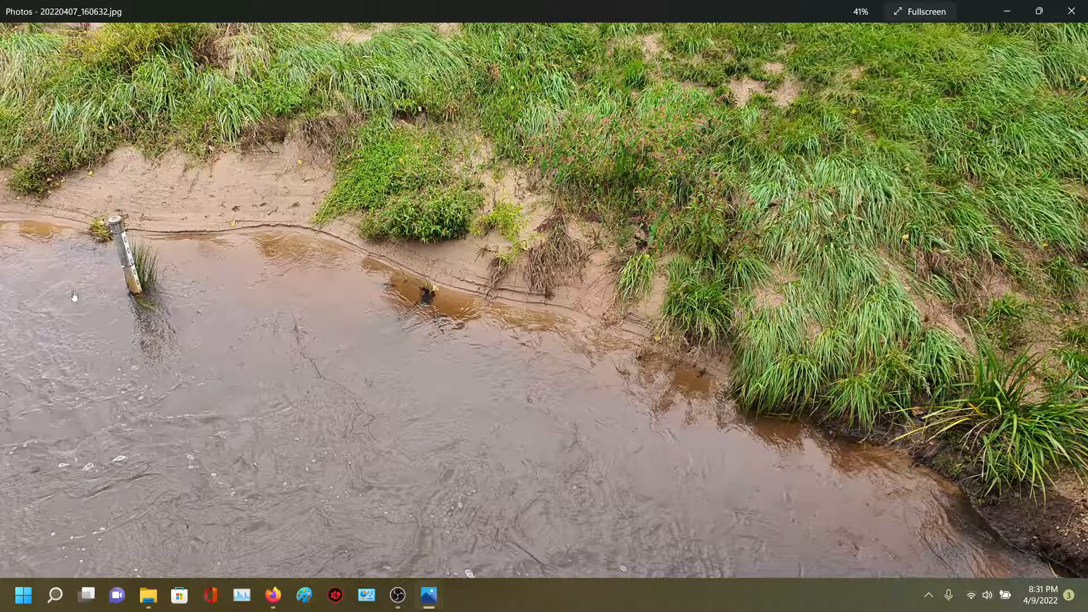
{"action": "mouse_move", "coordinate": [817, 428]}
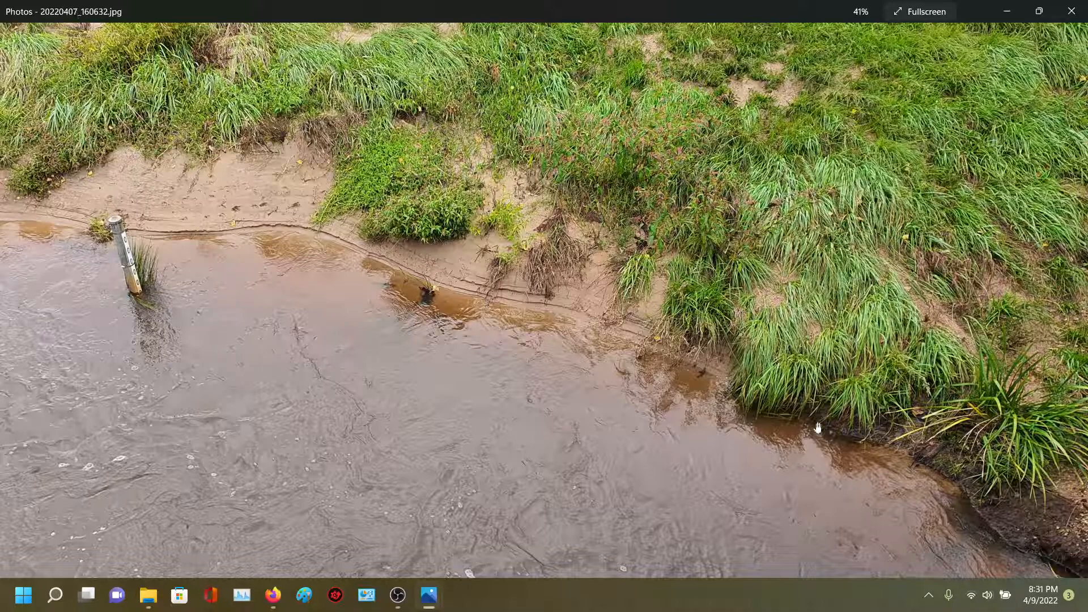
{"action": "mouse_move", "coordinate": [1039, 594]}
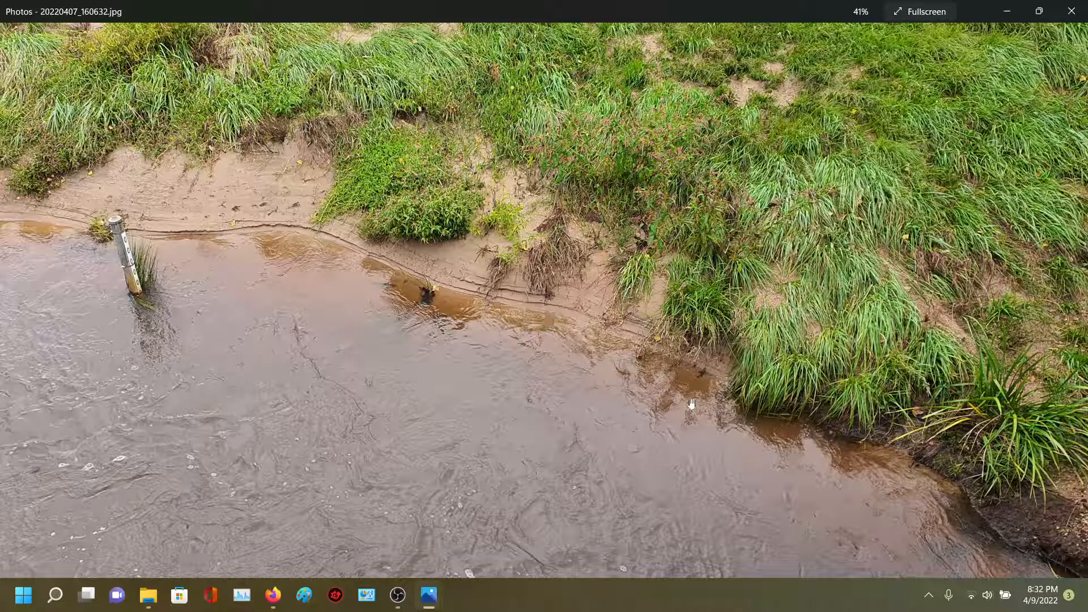
{"action": "mouse_move", "coordinate": [732, 417]}
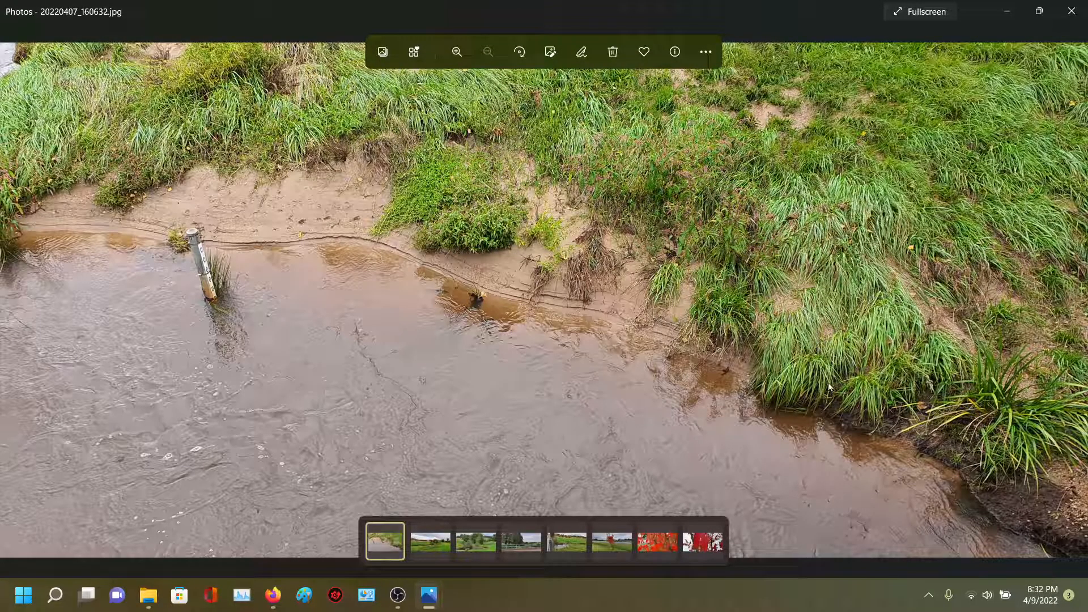
{"action": "mouse_move", "coordinate": [1068, 303]}
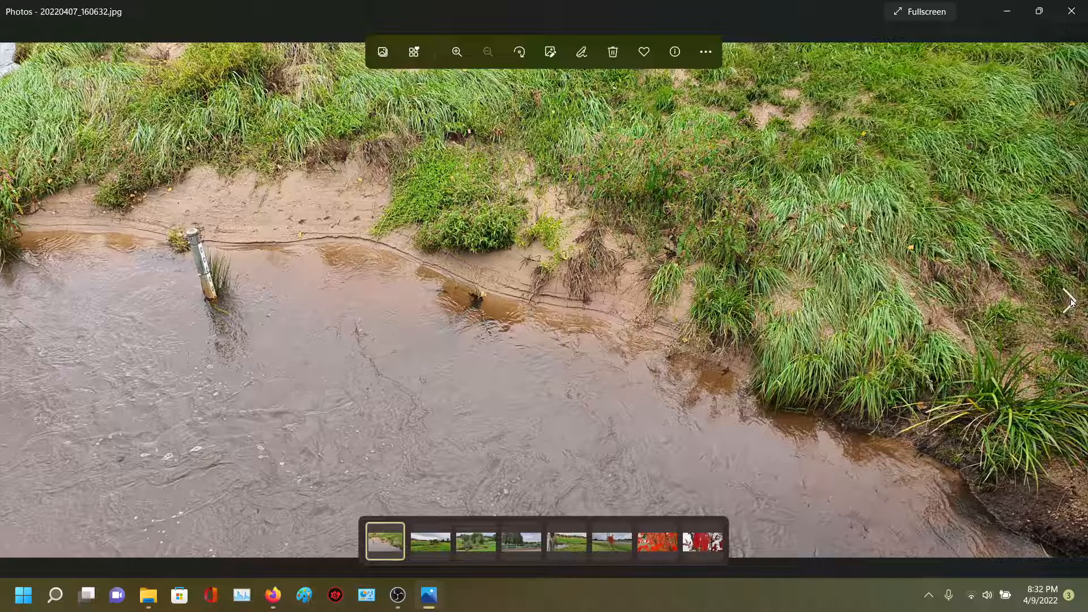
Advance two photos to the close view of willows and a fallen log by the creek.
{"action": "left_click", "coordinate": [1070, 300]}
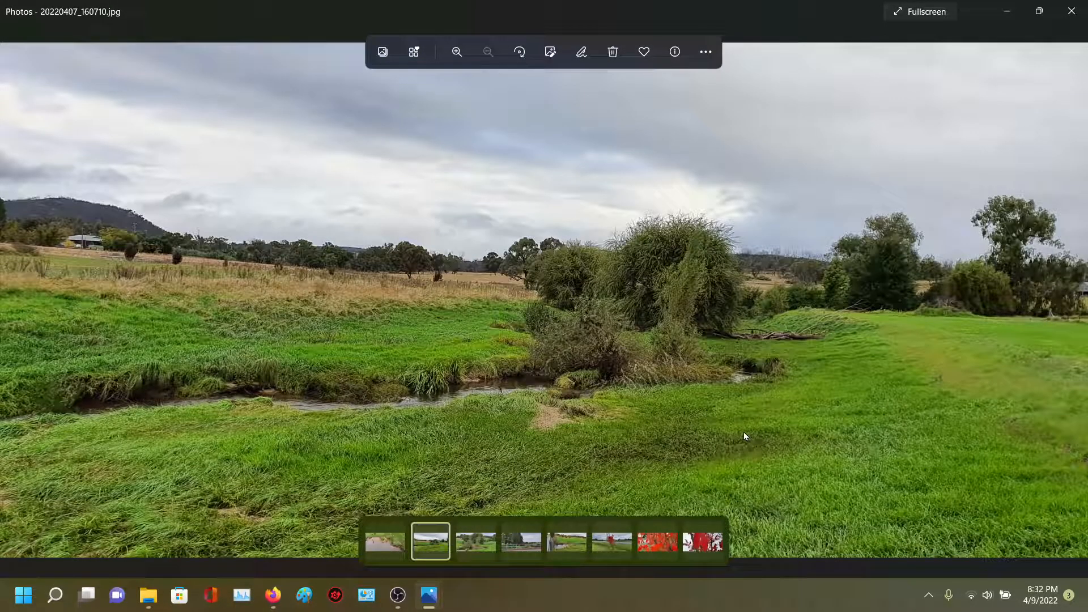
{"action": "mouse_move", "coordinate": [760, 353]}
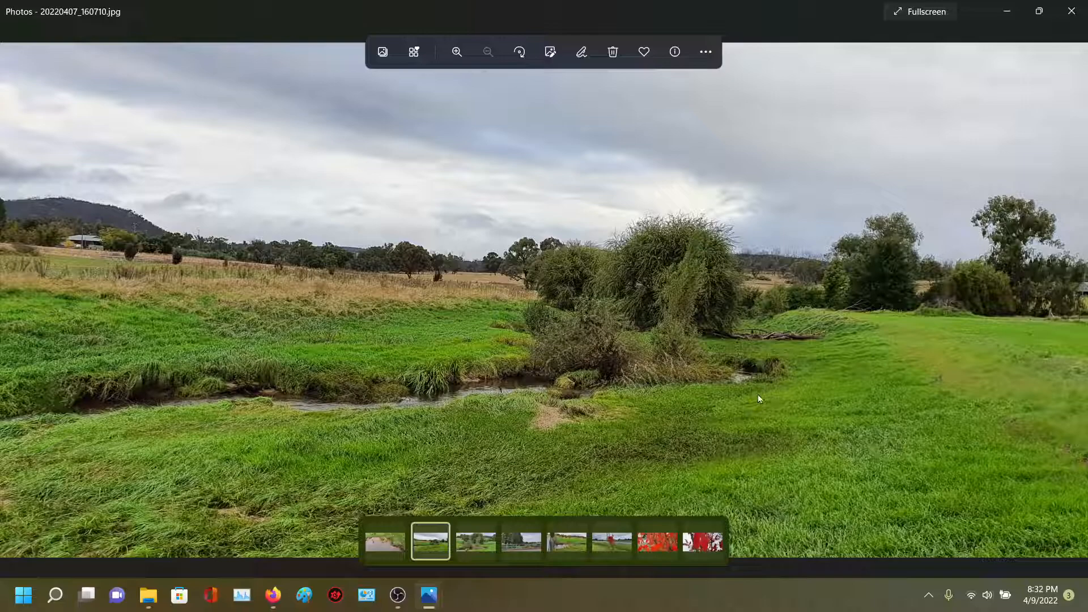
{"action": "mouse_move", "coordinate": [763, 394]}
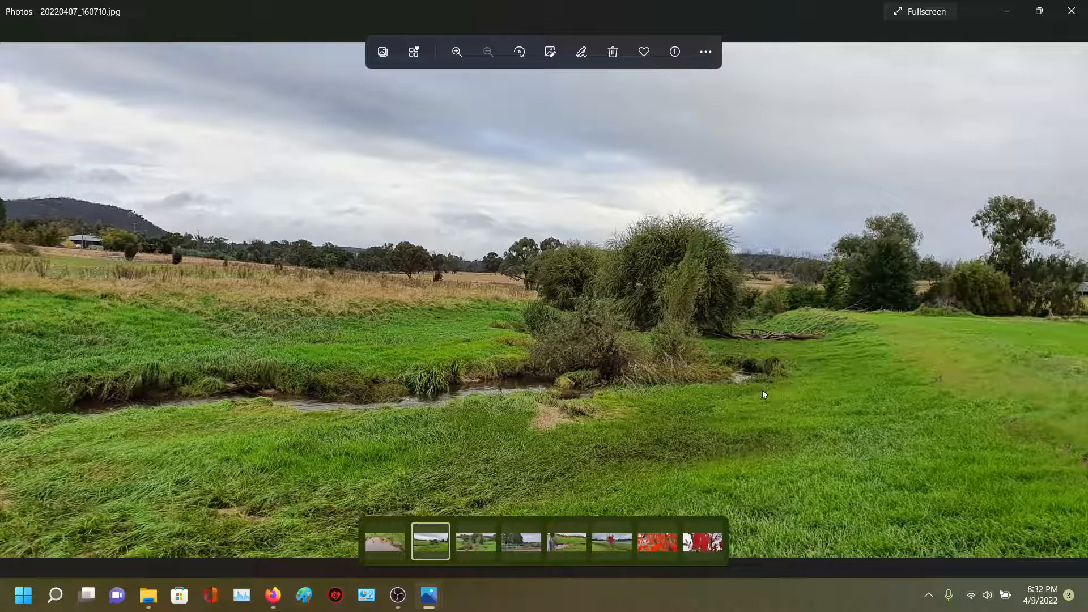
{"action": "mouse_move", "coordinate": [763, 399]}
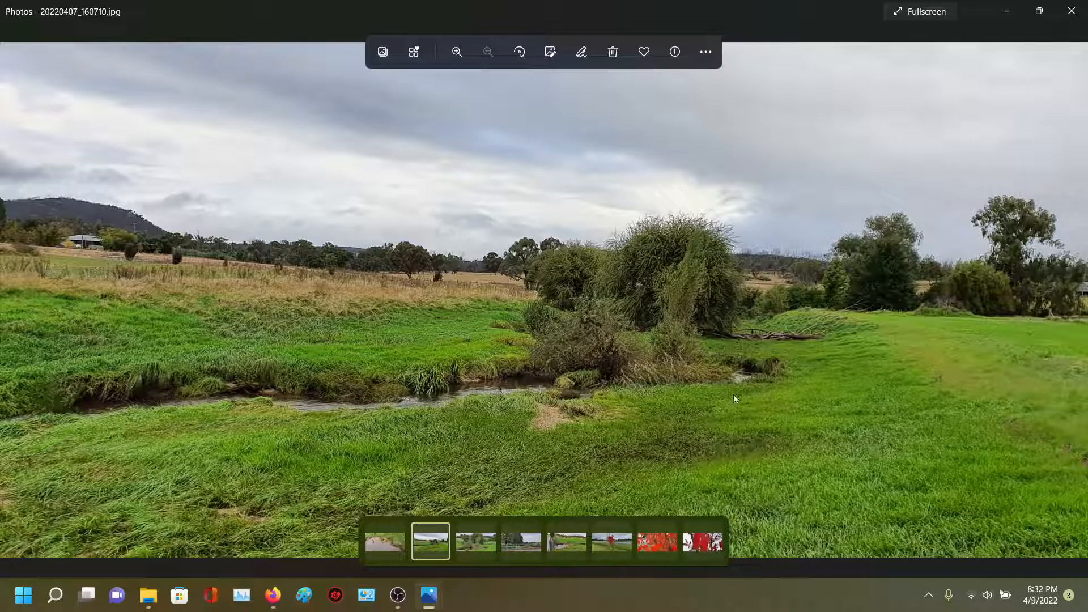
{"action": "left_click", "coordinate": [476, 541]}
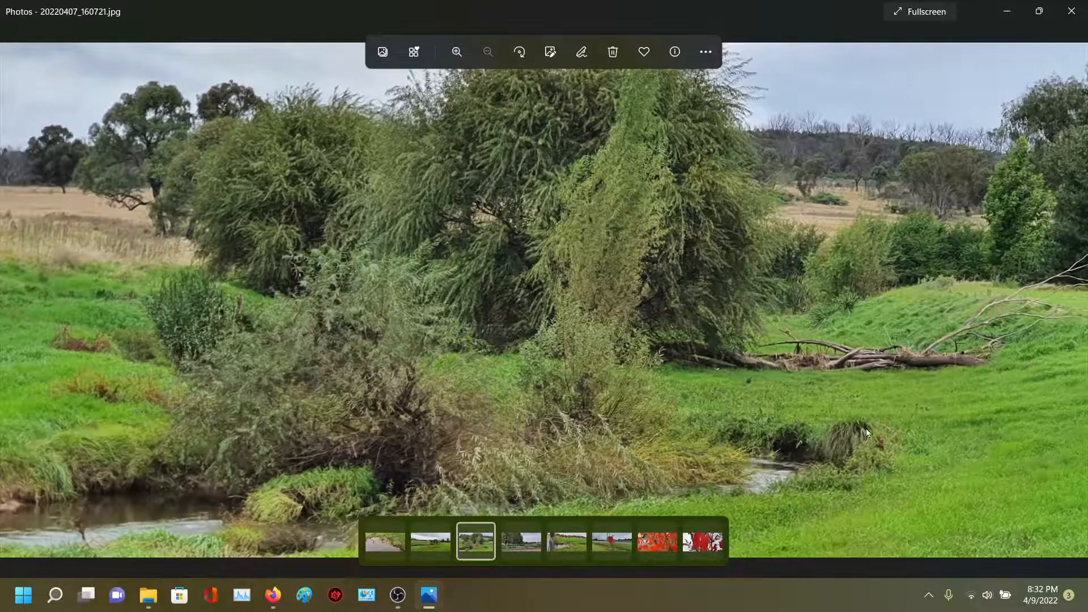
Zoom in on the fallen branch pile in the willow photo.
{"action": "left_click", "coordinate": [457, 53]}
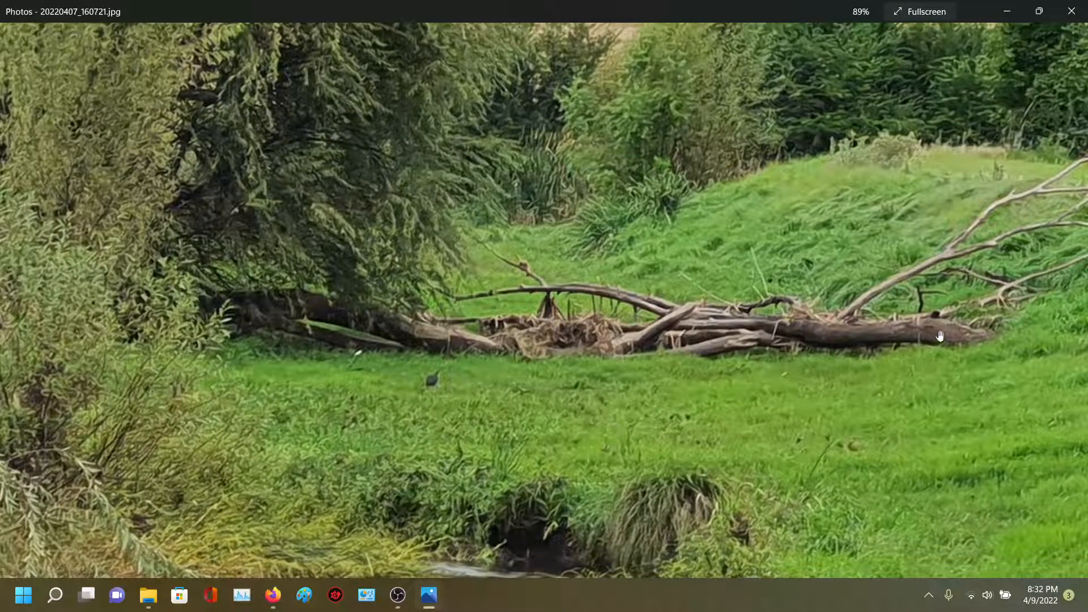
{"action": "mouse_move", "coordinate": [837, 430]}
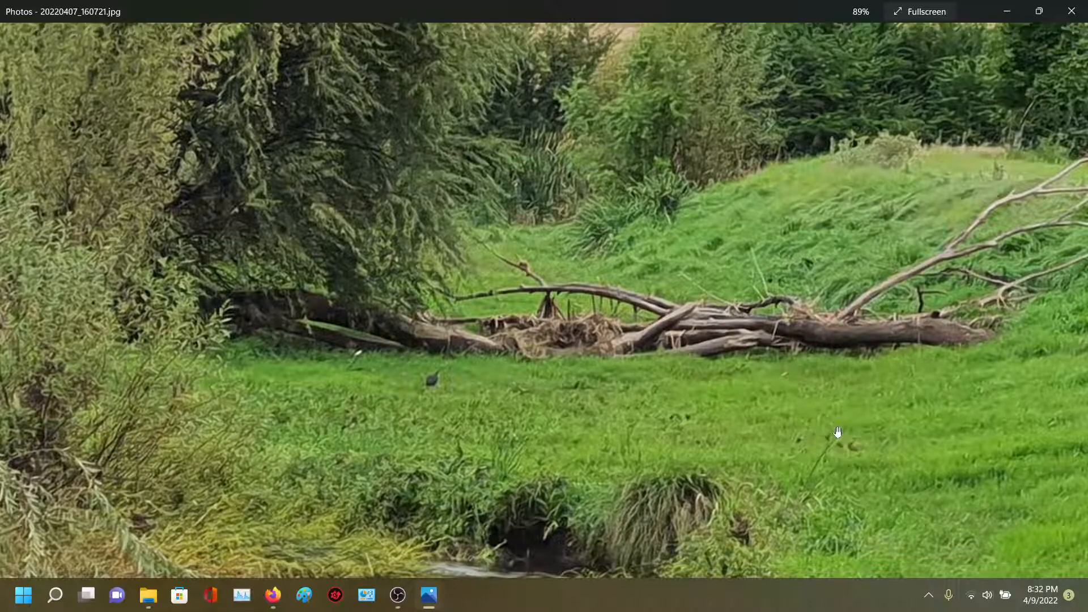
{"action": "mouse_move", "coordinate": [283, 189]}
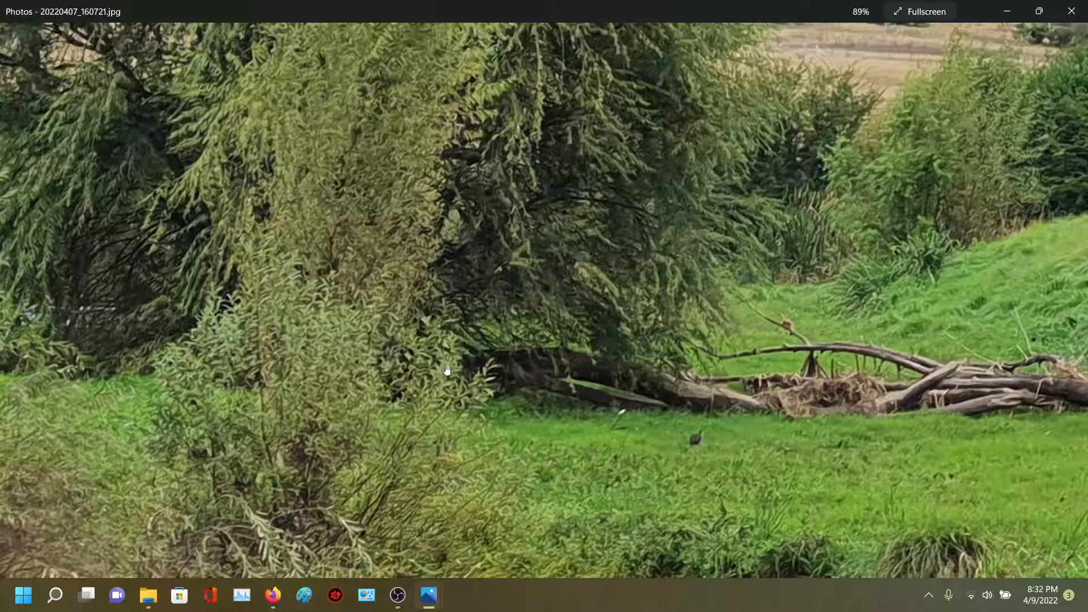
{"action": "mouse_move", "coordinate": [356, 370]}
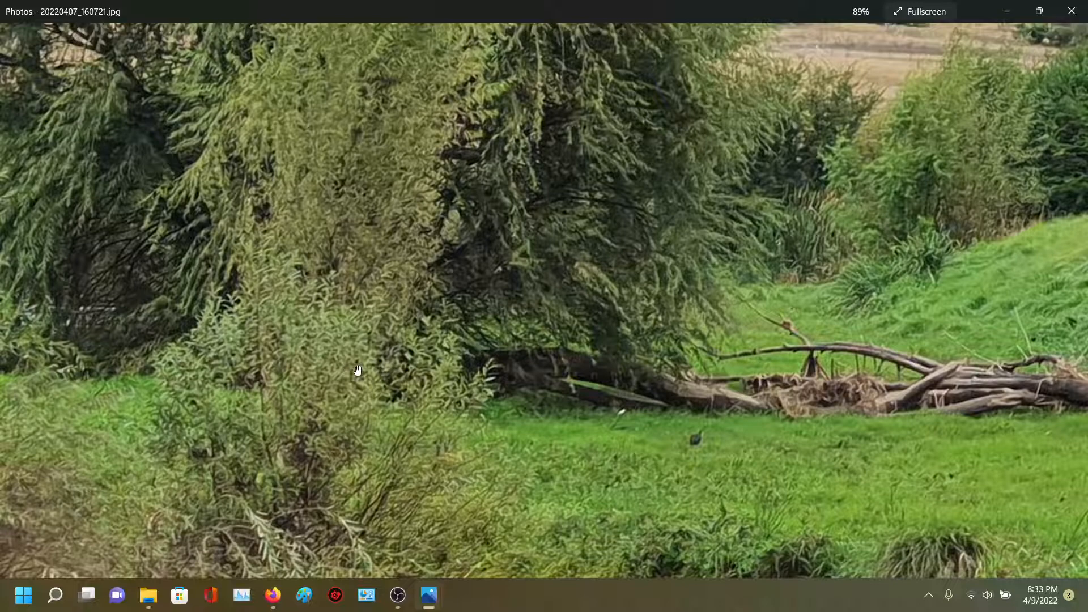
{"action": "mouse_move", "coordinate": [463, 359]}
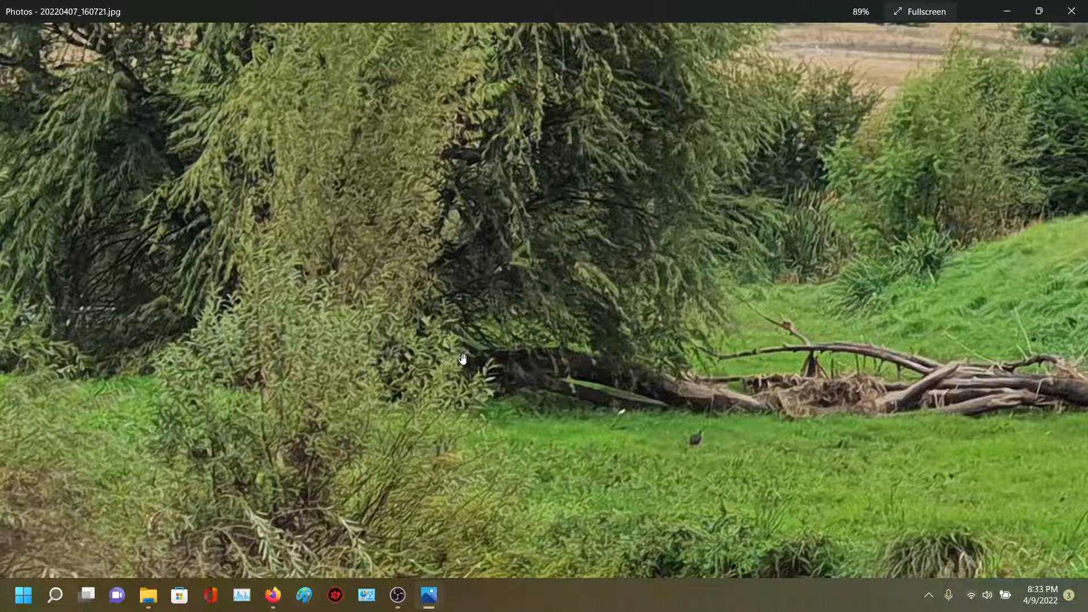
{"action": "mouse_move", "coordinate": [630, 375]}
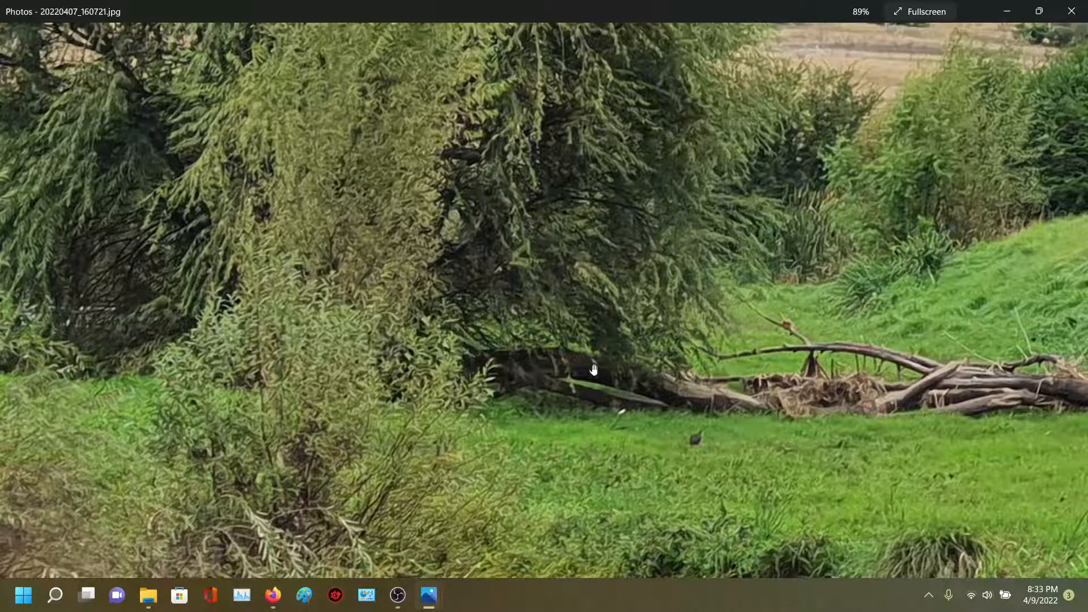
{"action": "mouse_move", "coordinate": [541, 356]}
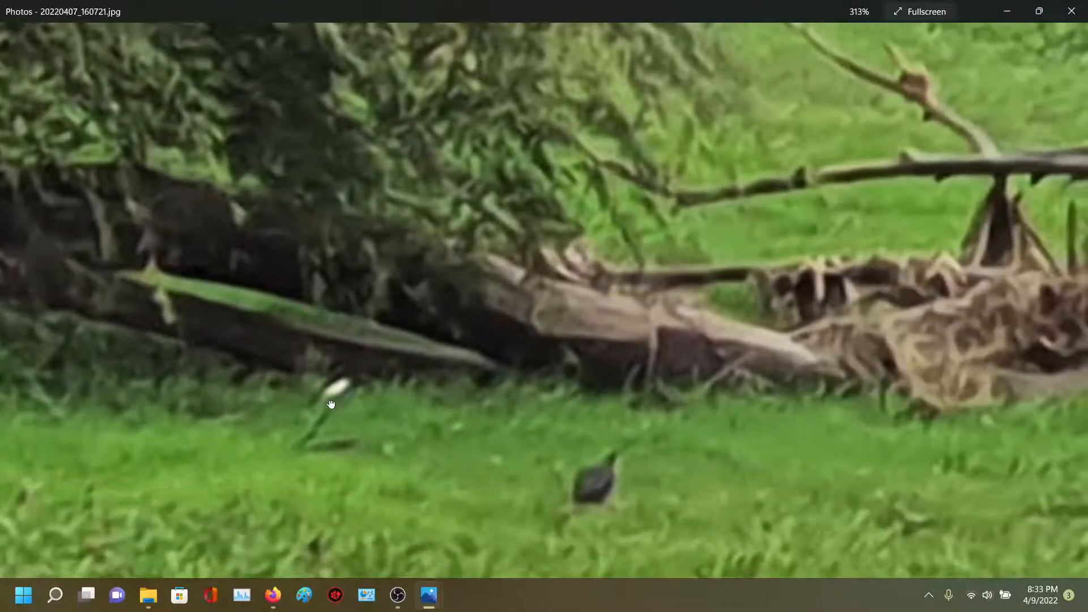
Pan across the branch pile and zoom out to 194% to show it whole.
{"action": "left_click_drag", "start_coordinate": [331, 404], "coordinate": [413, 425]}
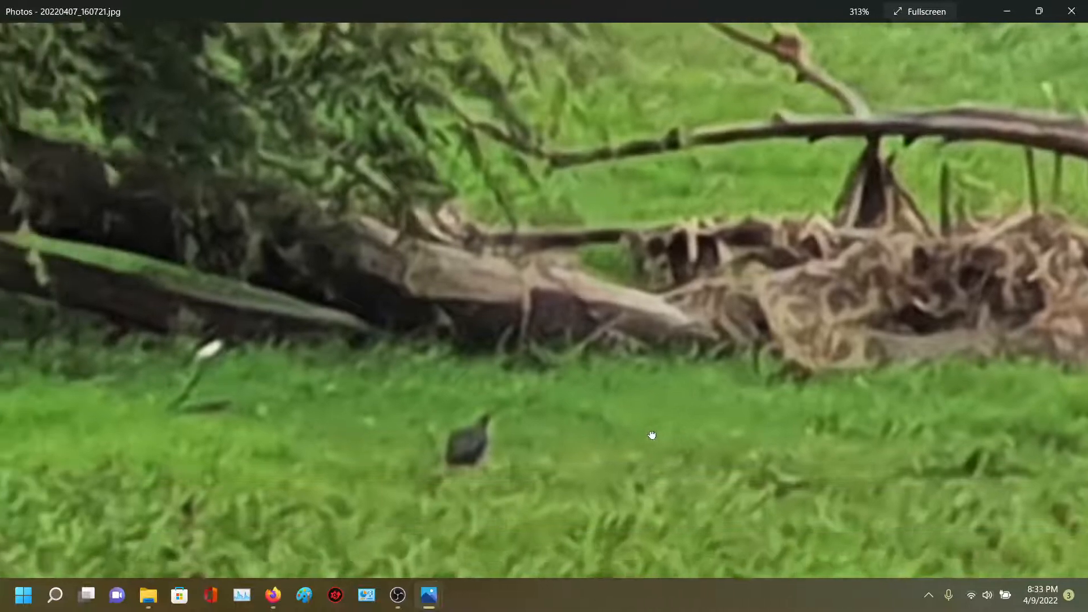
{"action": "scroll", "scroll_direction": "down", "scroll_amount": 3}
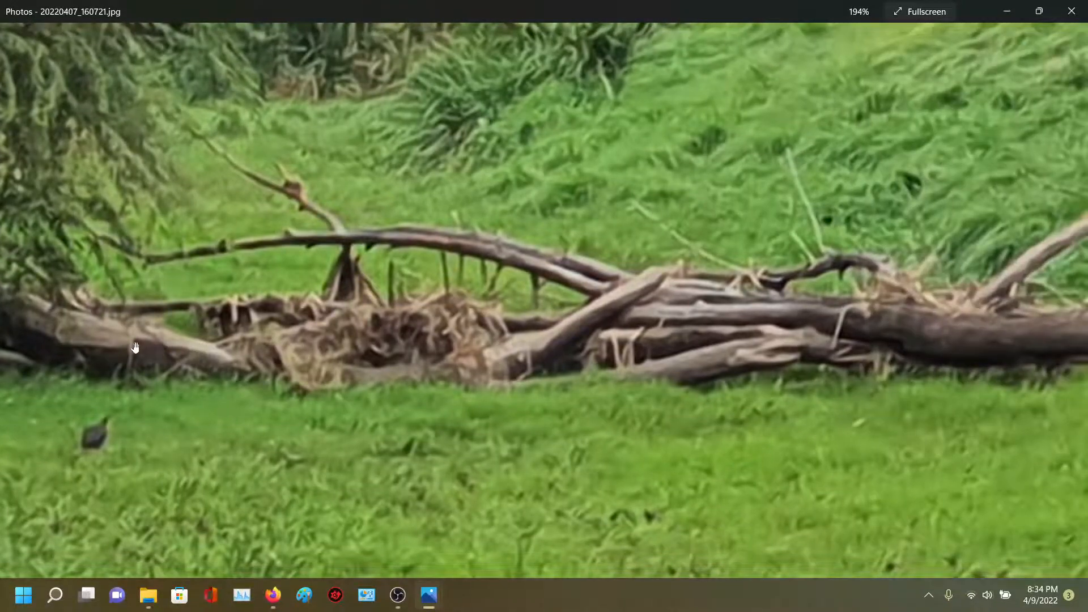
{"action": "mouse_move", "coordinate": [543, 344]}
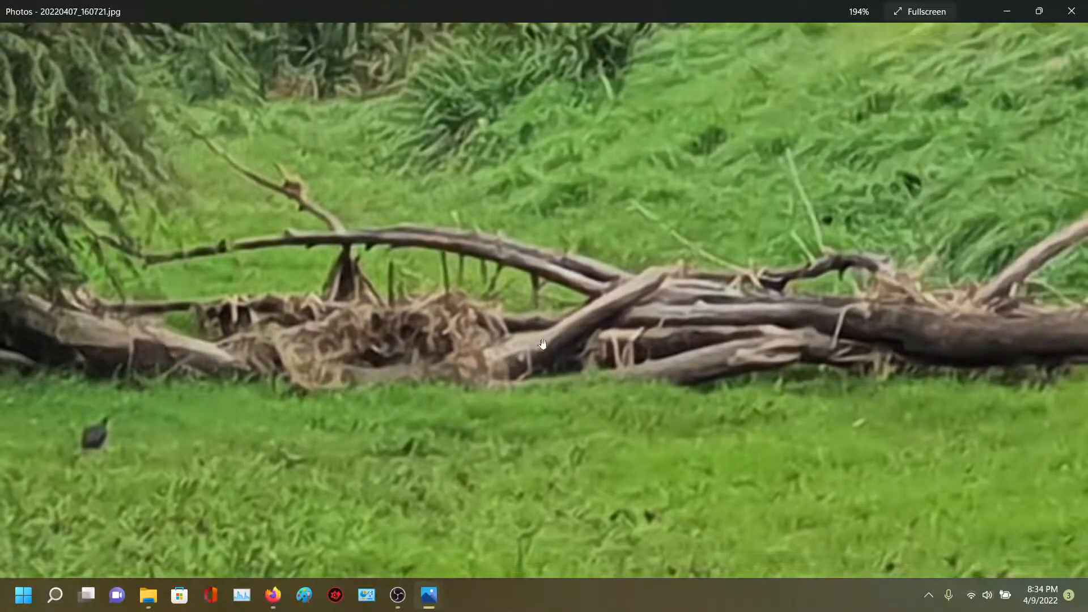
{"action": "mouse_move", "coordinate": [653, 279]}
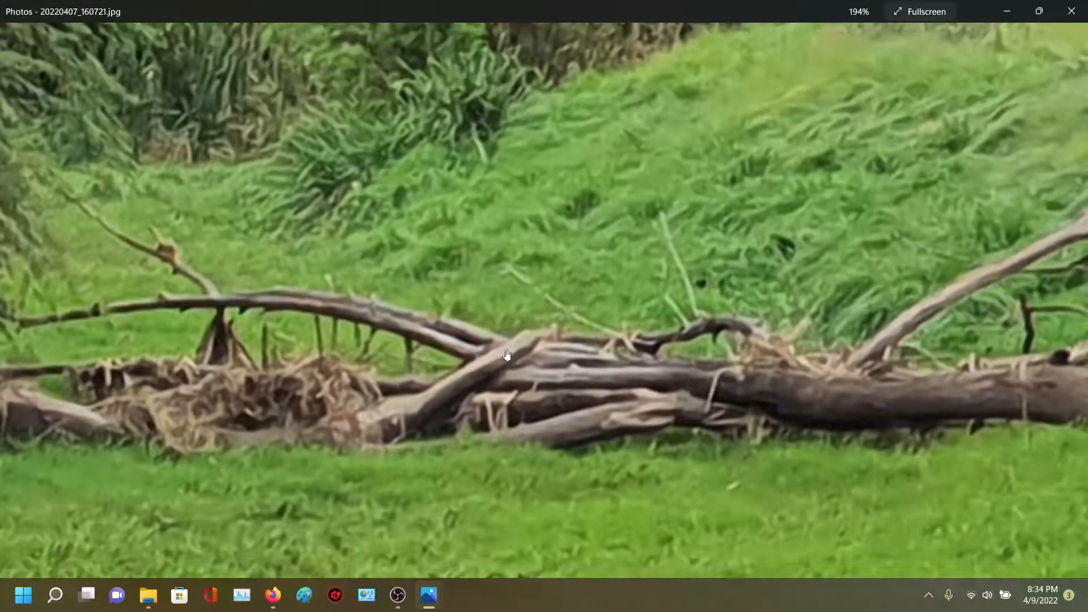
Pan toward the pile's right end and zoom to 82%, showing willows, pile and bird.
{"action": "left_click_drag", "start_coordinate": [506, 354], "coordinate": [284, 366]}
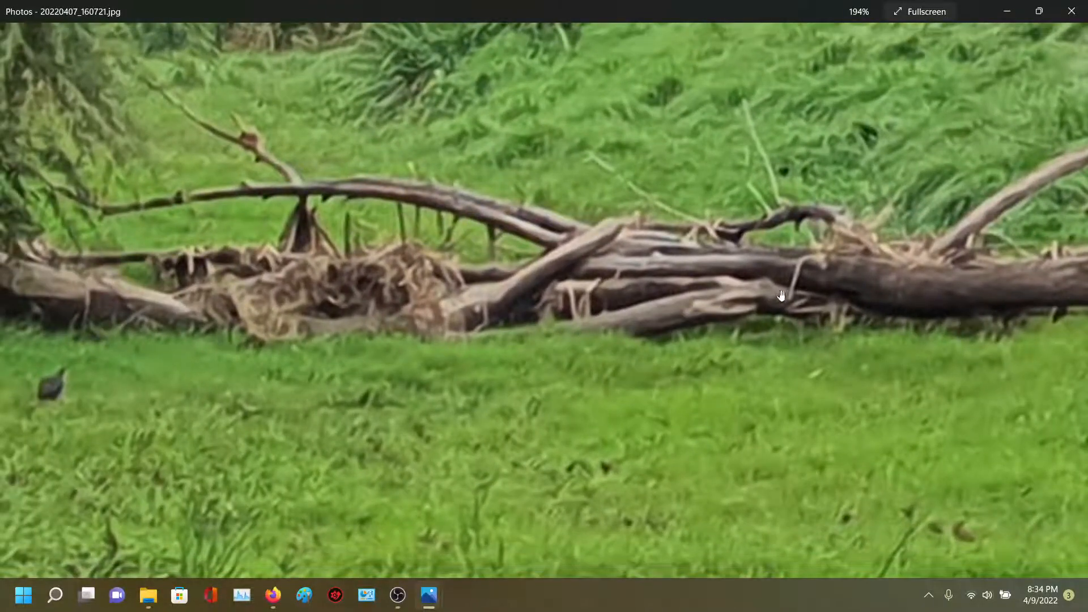
{"action": "mouse_move", "coordinate": [439, 344]}
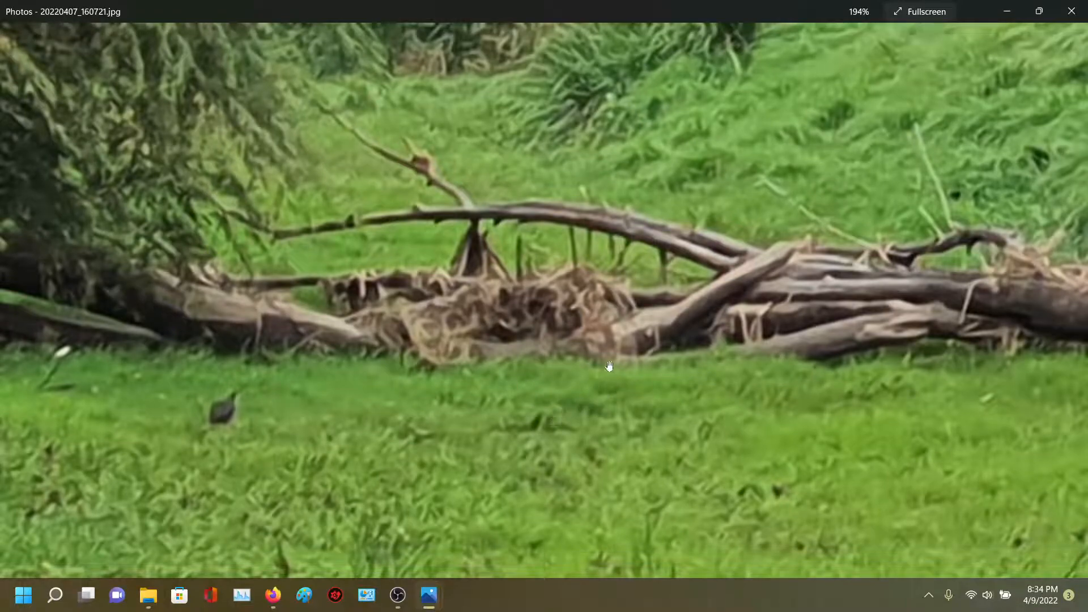
{"action": "left_click_drag", "start_coordinate": [610, 365], "coordinate": [398, 355]}
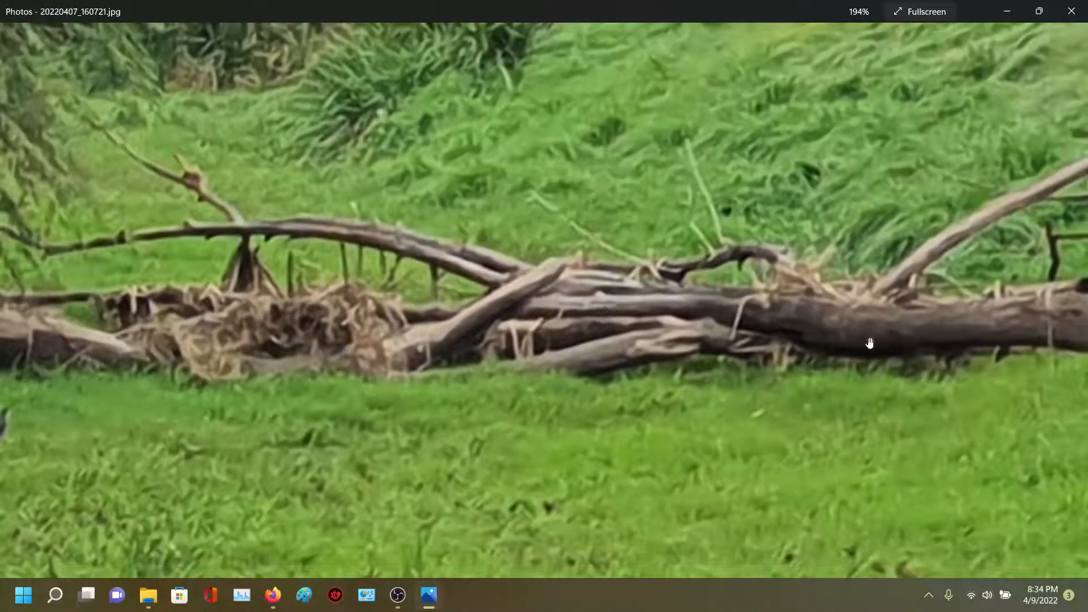
{"action": "mouse_move", "coordinate": [400, 267]}
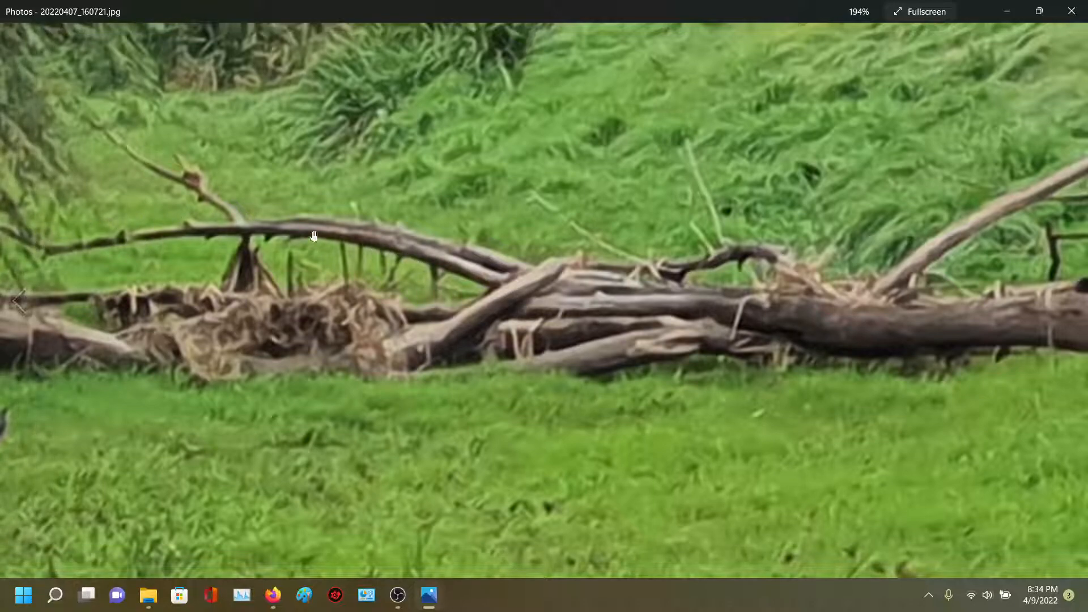
{"action": "mouse_move", "coordinate": [369, 267]}
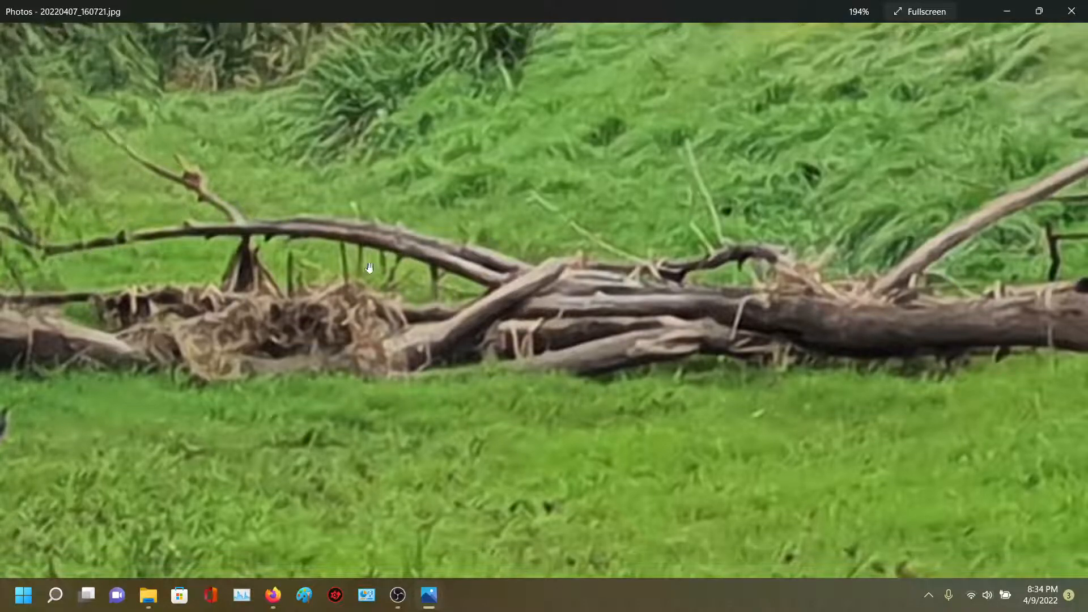
{"action": "scroll", "scroll_direction": "down", "scroll_amount": 3}
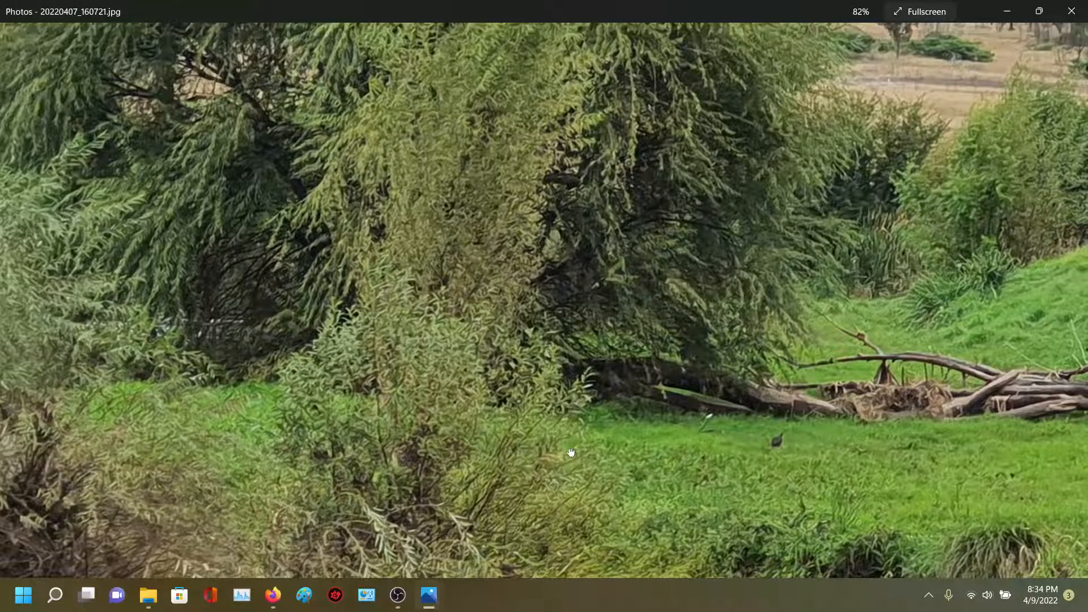
Center the fallen branch pile and the grass below it at 194%.
{"action": "left_click_drag", "start_coordinate": [568, 452], "coordinate": [330, 432]}
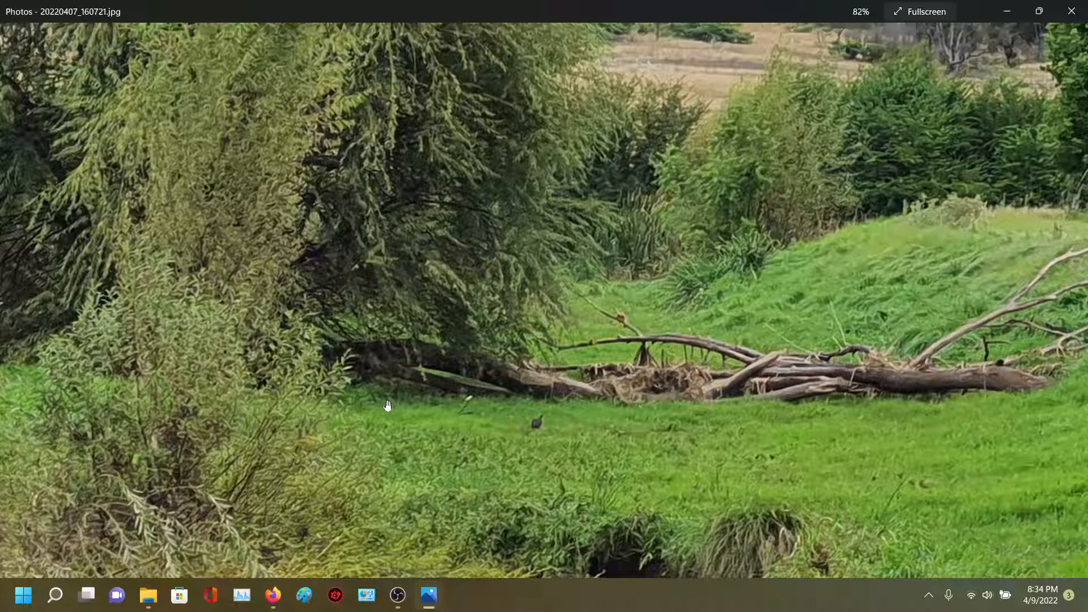
{"action": "mouse_move", "coordinate": [327, 362]}
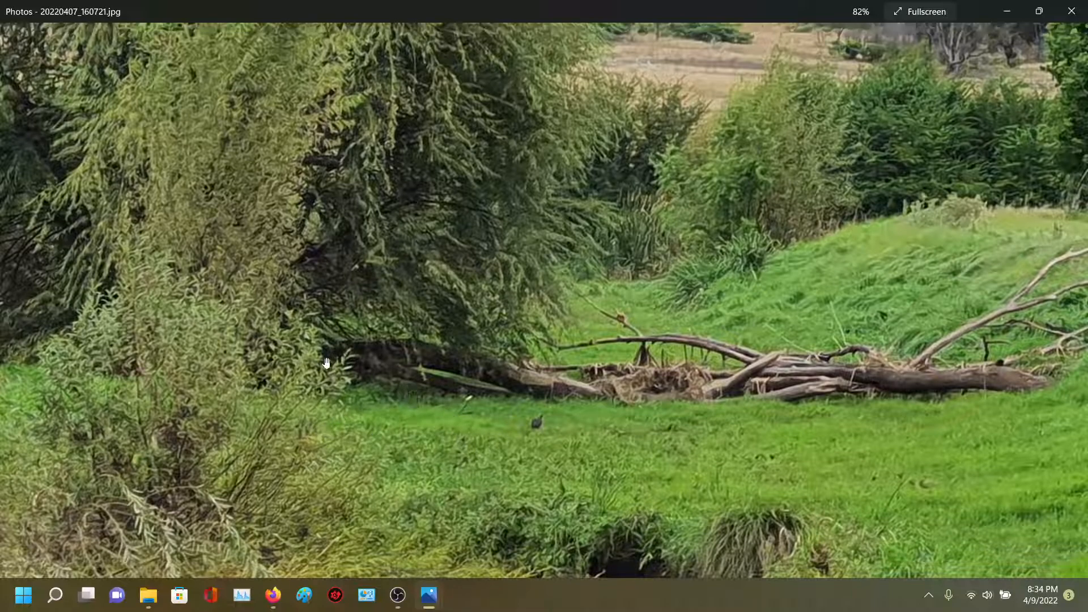
{"action": "mouse_move", "coordinate": [354, 344]}
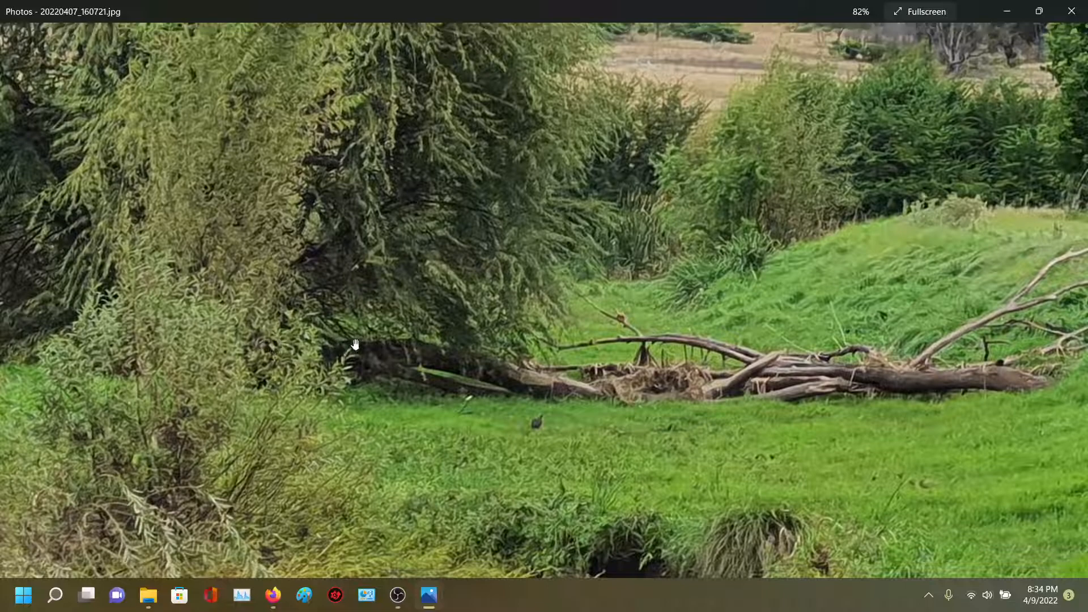
{"action": "mouse_move", "coordinate": [568, 389]}
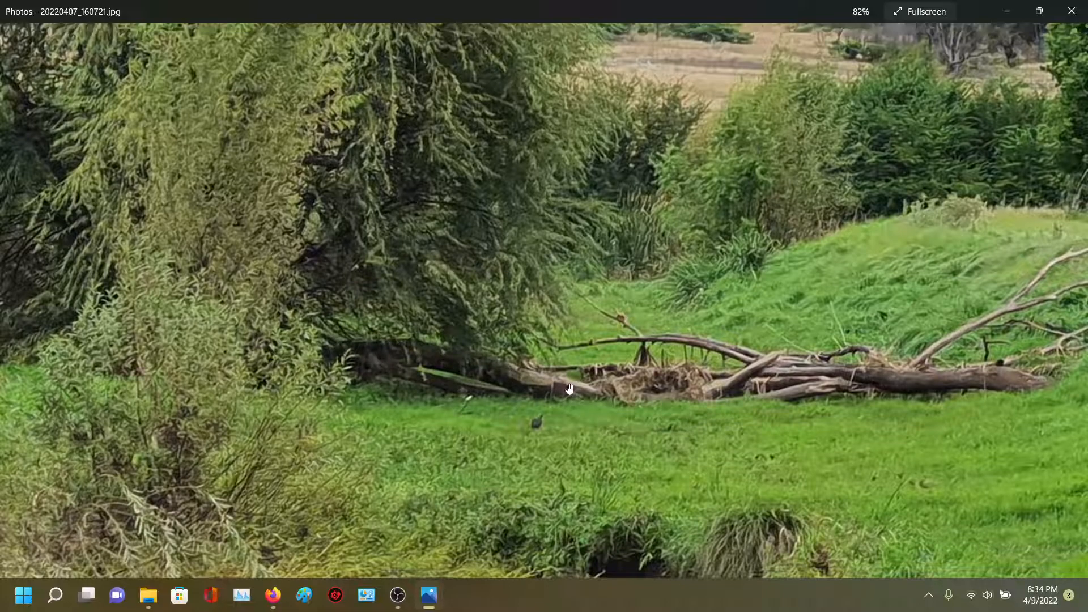
{"action": "left_click_drag", "start_coordinate": [569, 389], "coordinate": [652, 361]}
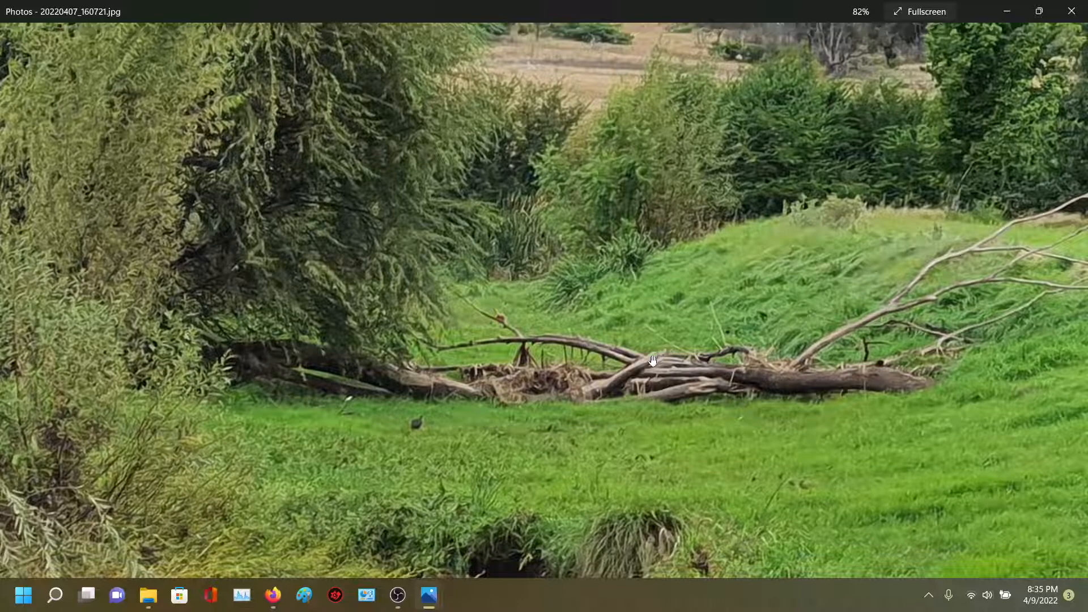
{"action": "mouse_move", "coordinate": [638, 367]}
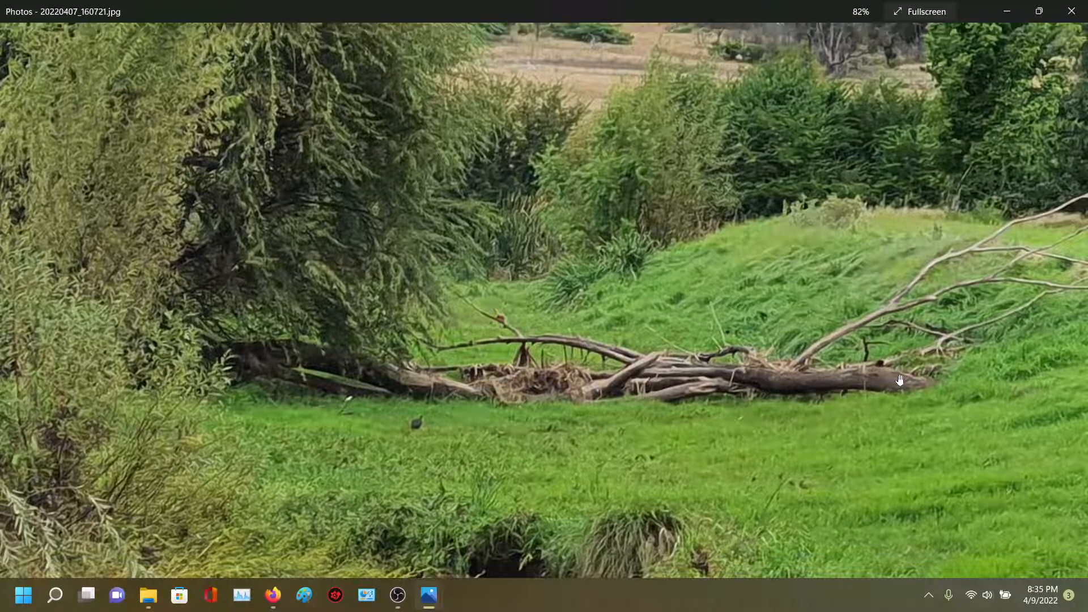
{"action": "mouse_move", "coordinate": [575, 404]}
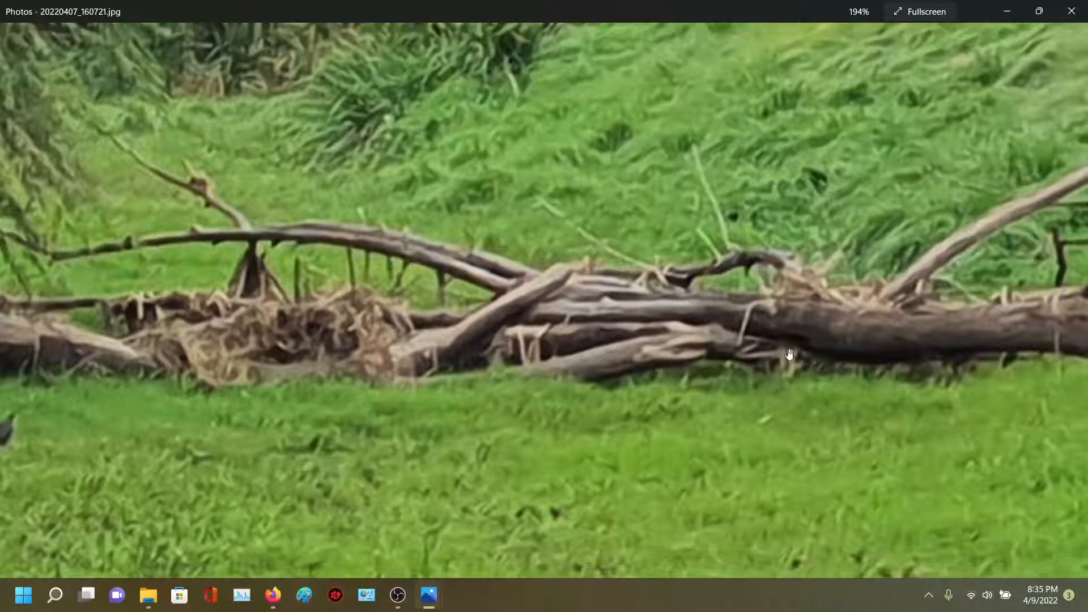
{"action": "mouse_move", "coordinate": [837, 340]}
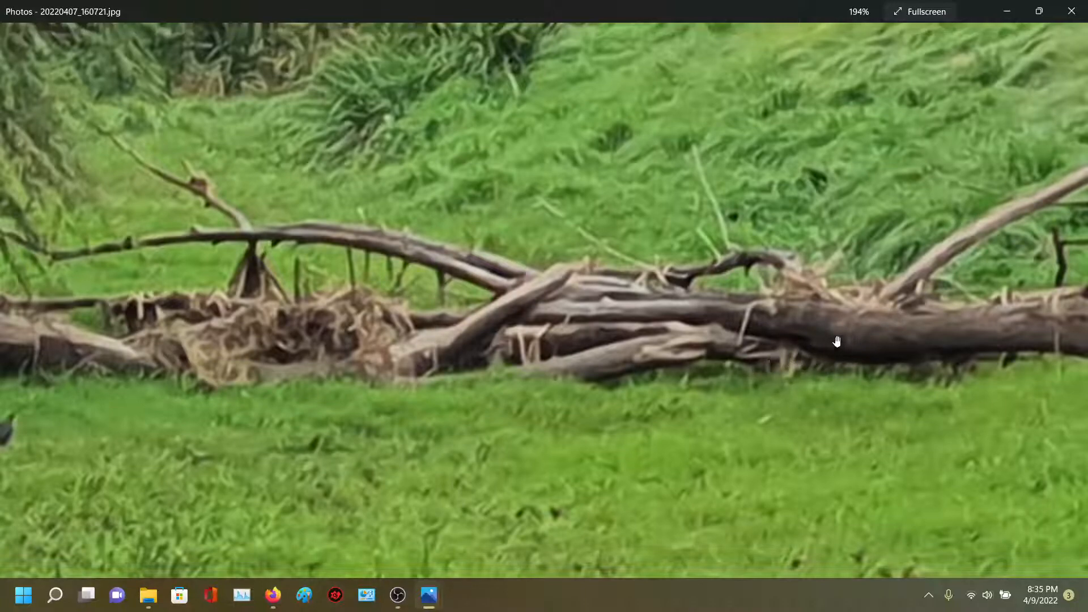
{"action": "left_click_drag", "start_coordinate": [837, 340], "coordinate": [514, 404]}
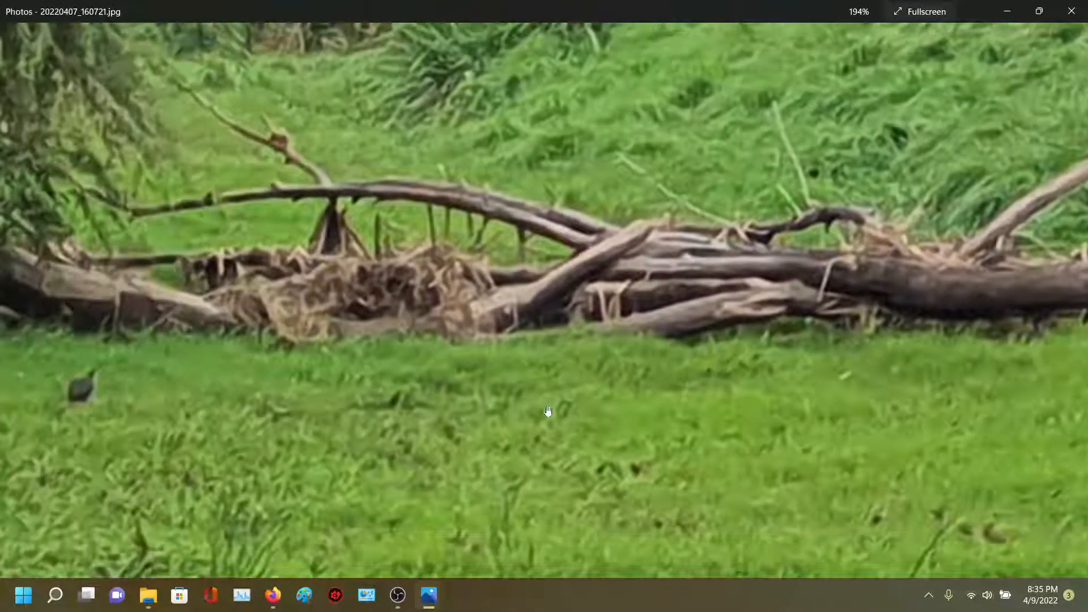
Zoom out to 46% to see the willows, creek and distant branch pile together.
{"action": "scroll", "scroll_direction": "down", "scroll_amount": 3}
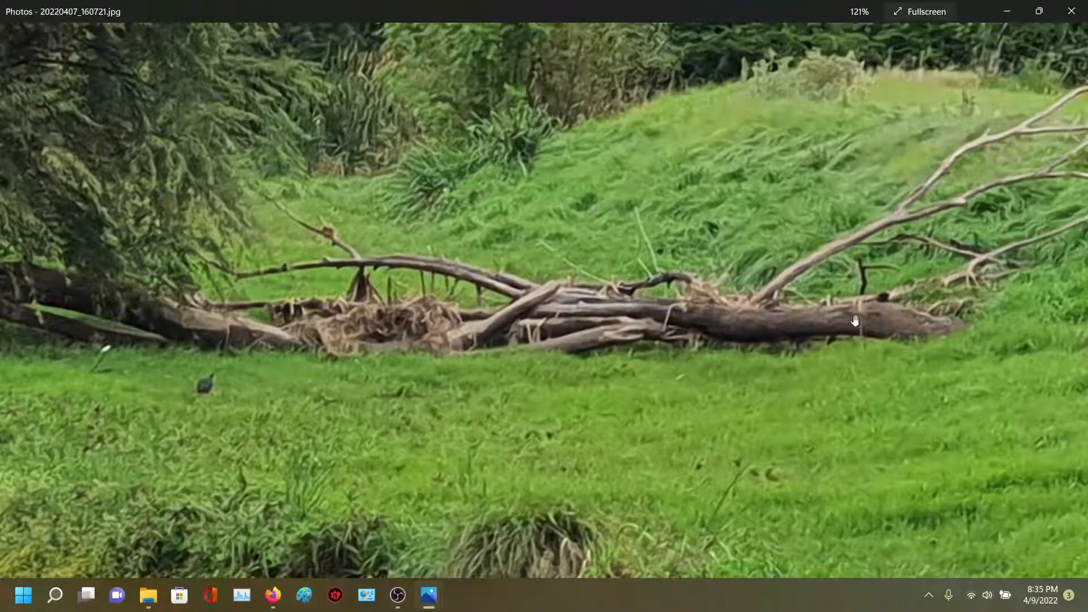
{"action": "scroll", "scroll_direction": "down", "scroll_amount": 3}
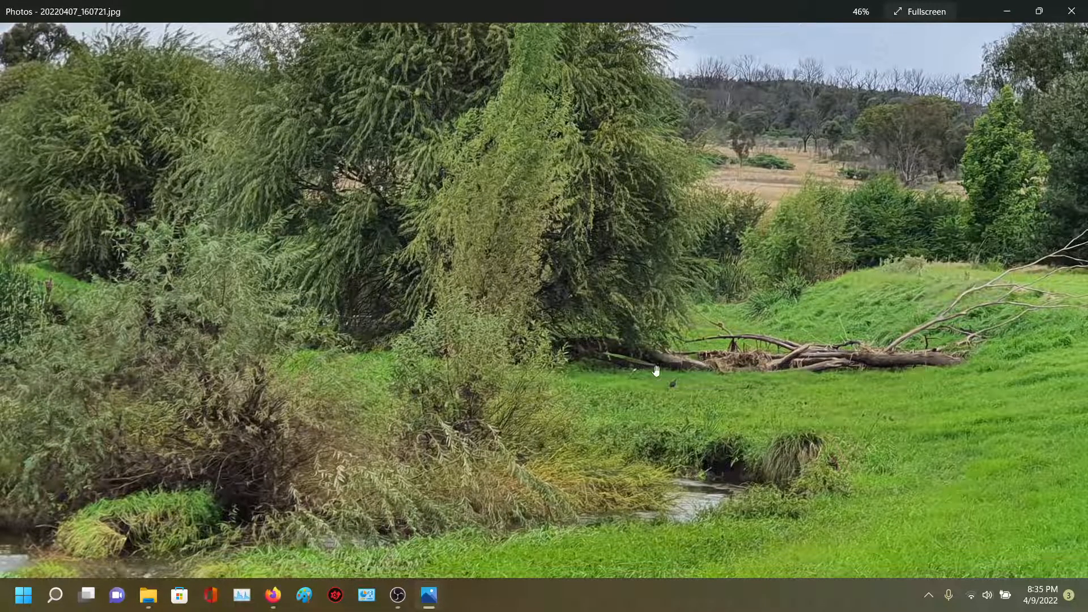
{"action": "mouse_move", "coordinate": [784, 405]}
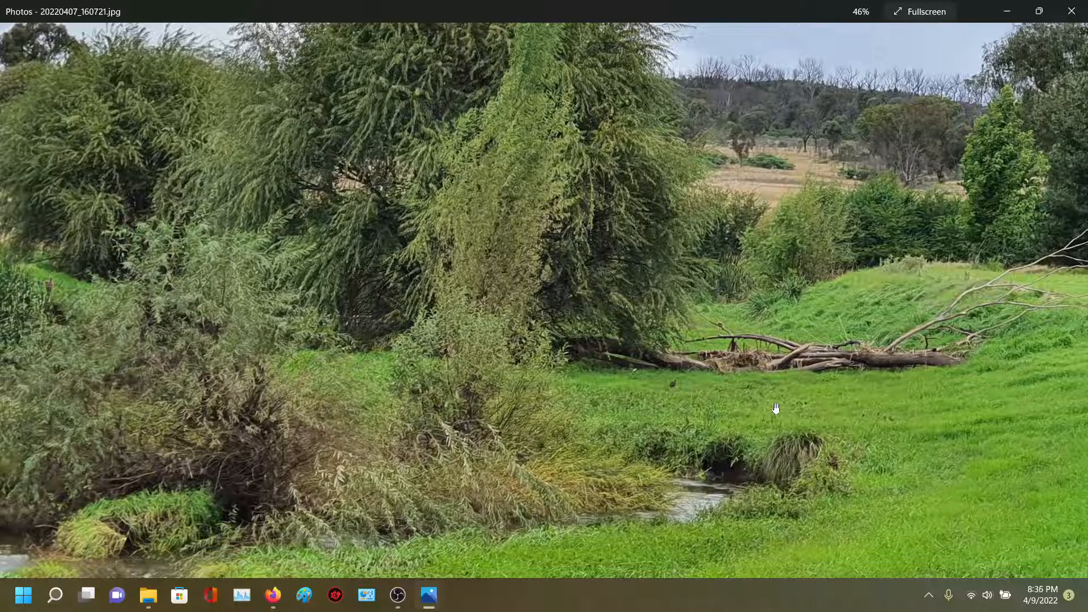
{"action": "mouse_move", "coordinate": [463, 156]}
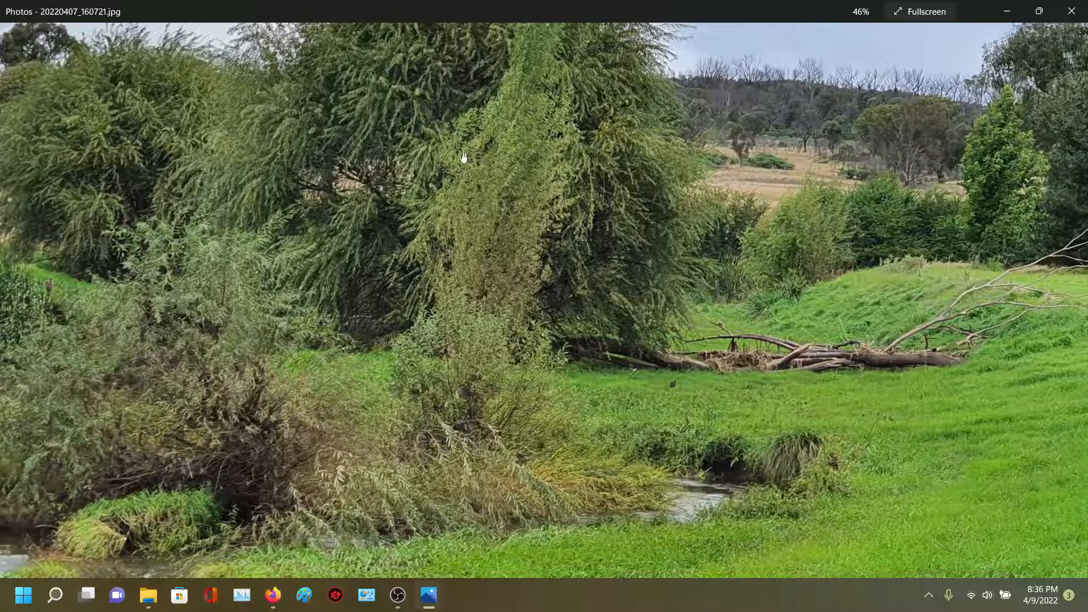
{"action": "mouse_move", "coordinate": [578, 347]}
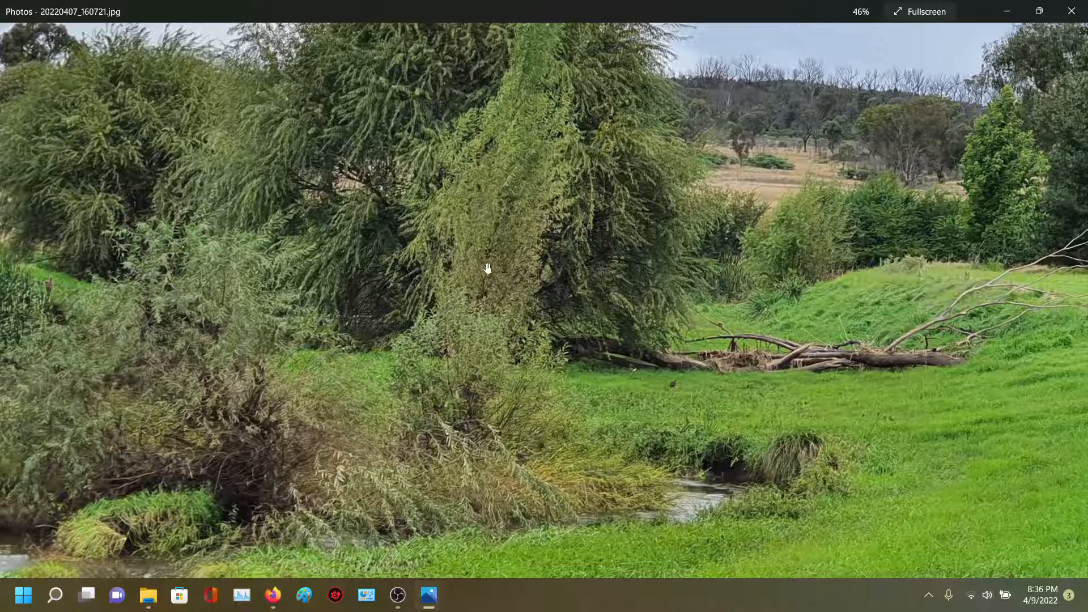
{"action": "mouse_move", "coordinate": [387, 166]}
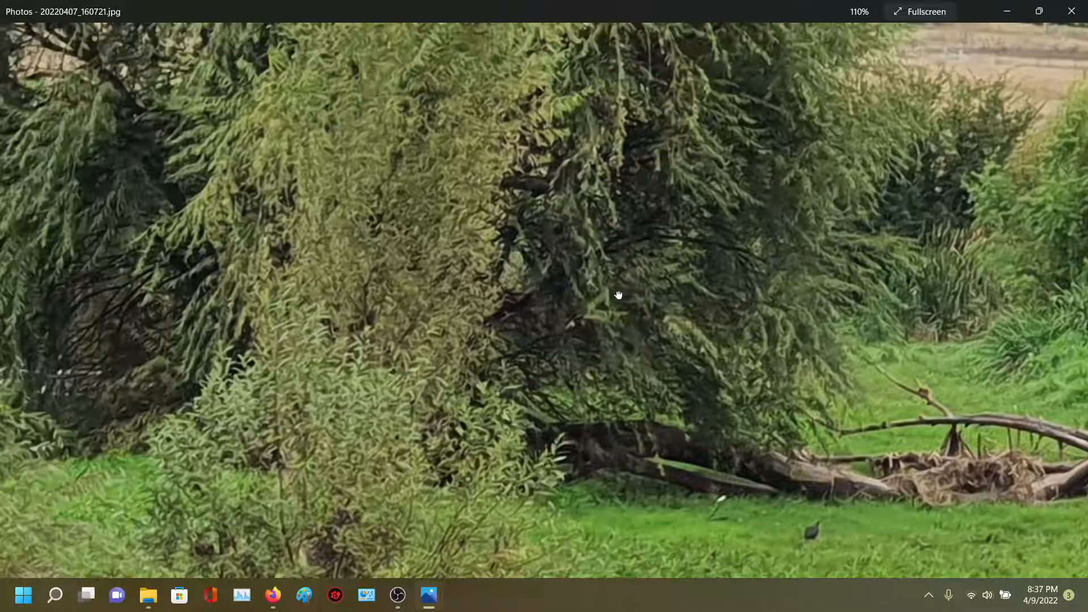
Bring the branch pile logs into view at 285% magnification.
{"action": "left_click_drag", "start_coordinate": [618, 294], "coordinate": [322, 189]}
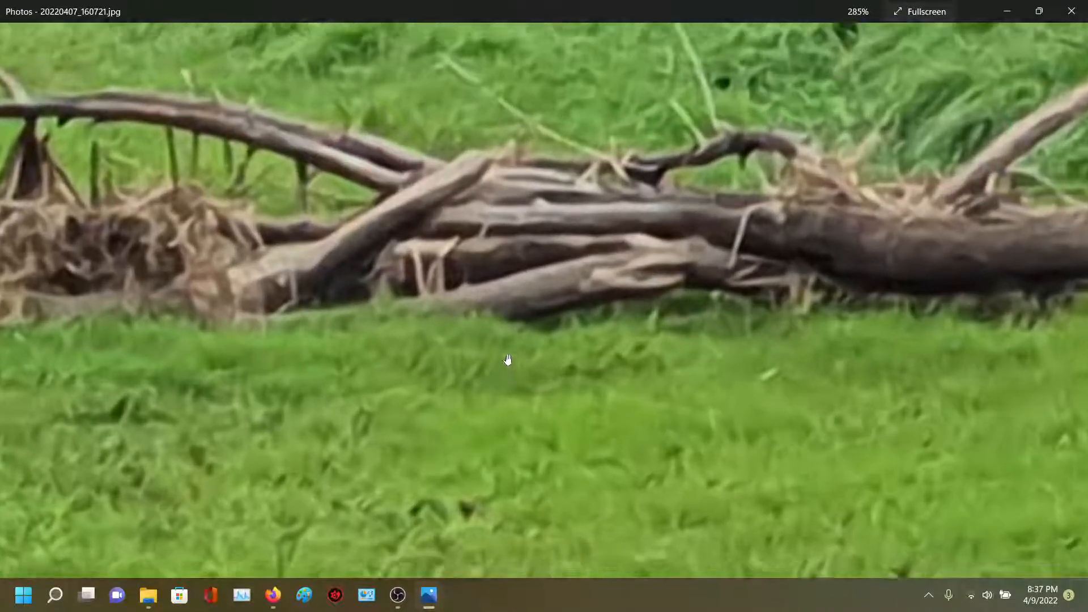
Pan over the top and left end of the pile to the dark log under the willow.
{"action": "left_click_drag", "start_coordinate": [507, 360], "coordinate": [565, 394]}
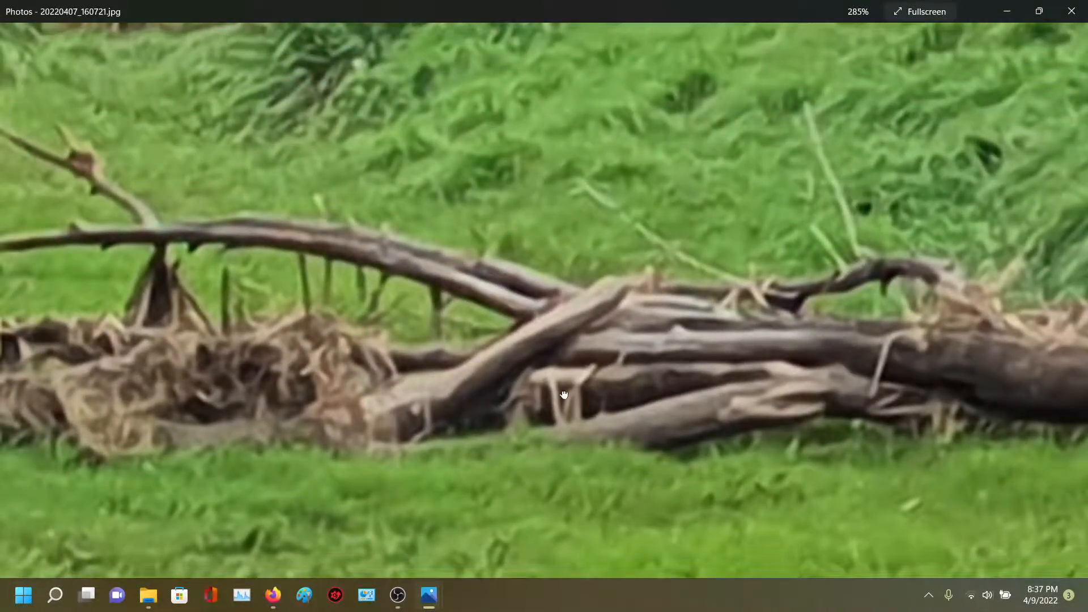
{"action": "left_click_drag", "start_coordinate": [564, 395], "coordinate": [705, 325]}
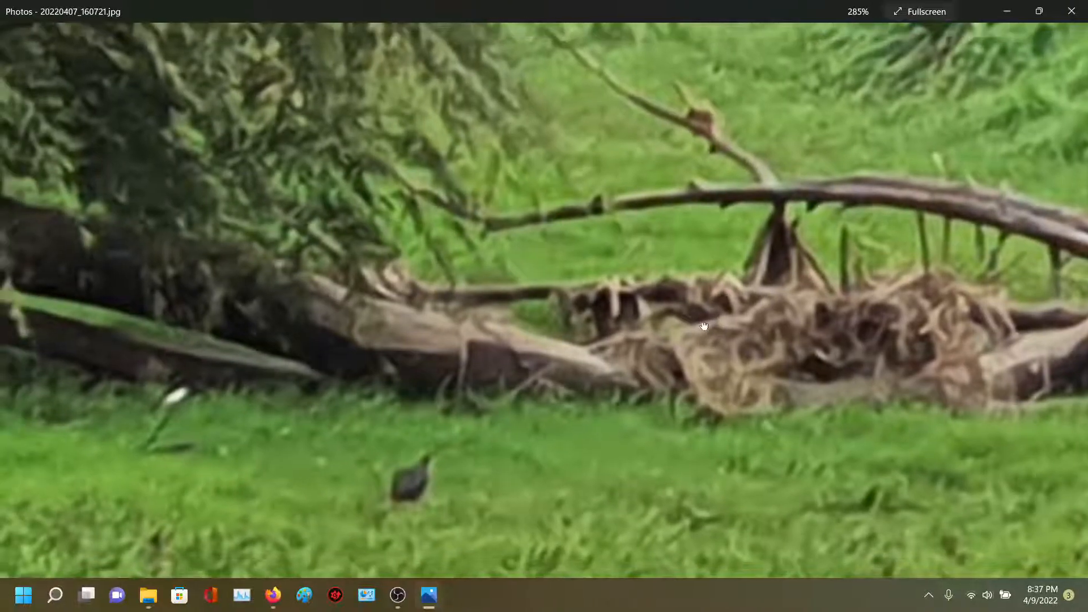
{"action": "left_click_drag", "start_coordinate": [704, 326], "coordinate": [587, 355]}
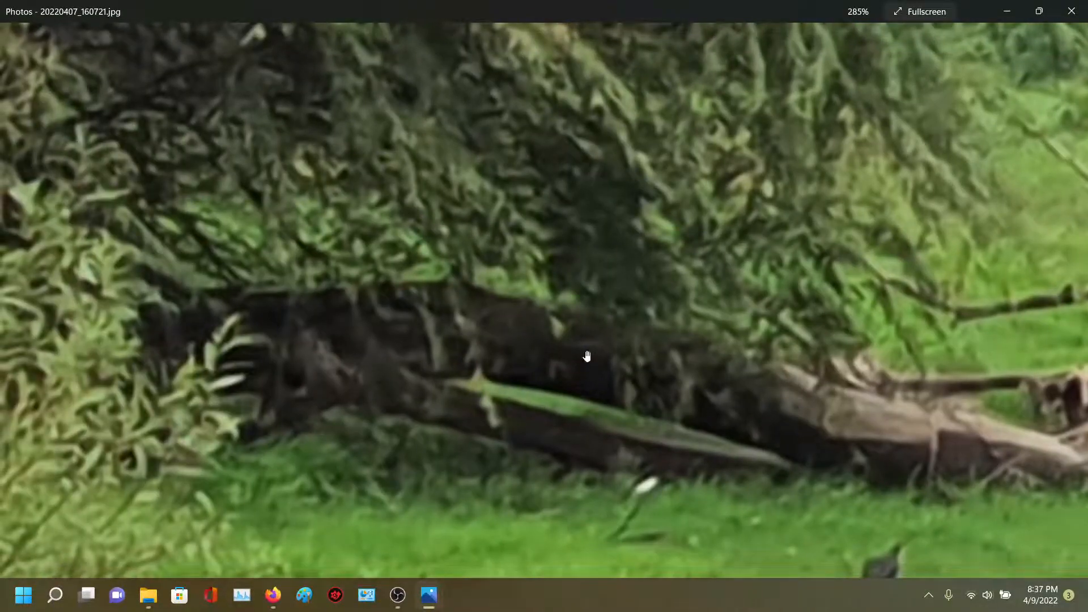
{"action": "left_click_drag", "start_coordinate": [587, 356], "coordinate": [417, 315]}
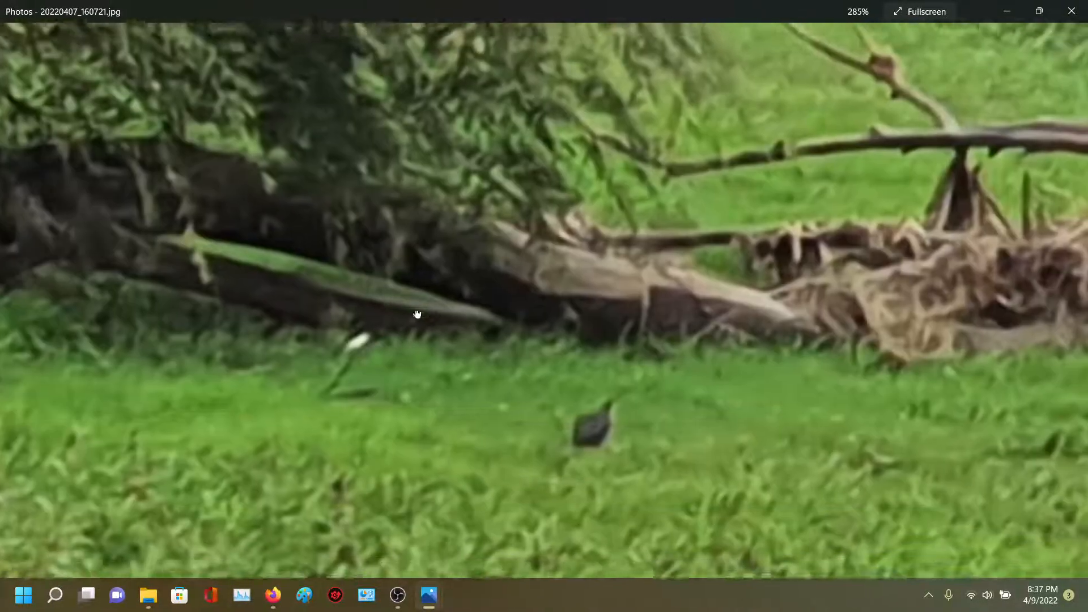
{"action": "left_click_drag", "start_coordinate": [417, 313], "coordinate": [589, 374]}
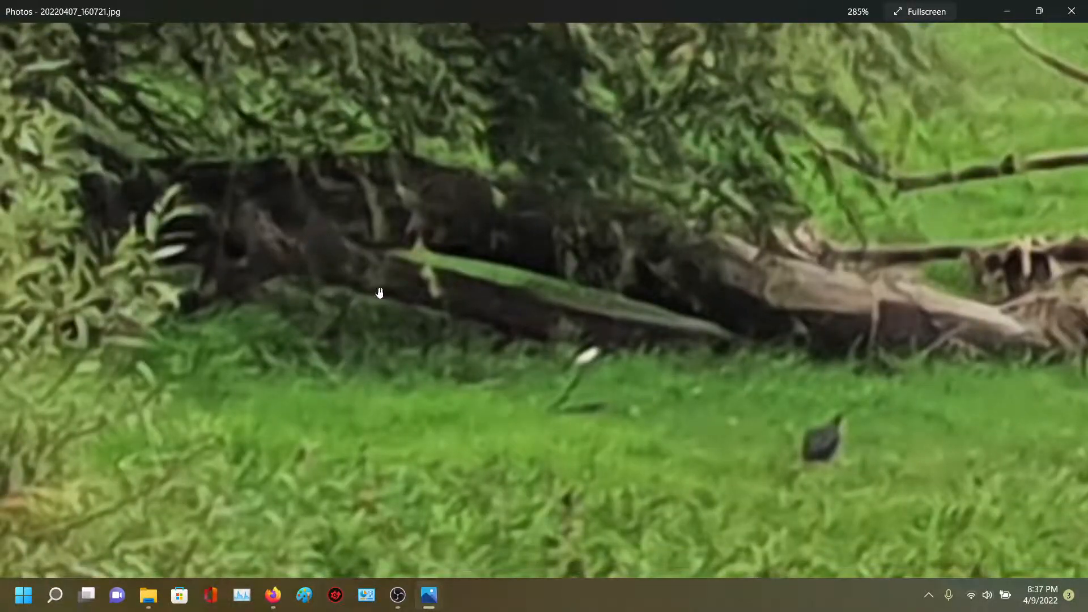
Pan across the green-barked stick, bird and grass, then along the long log.
{"action": "left_click_drag", "start_coordinate": [379, 293], "coordinate": [416, 401]}
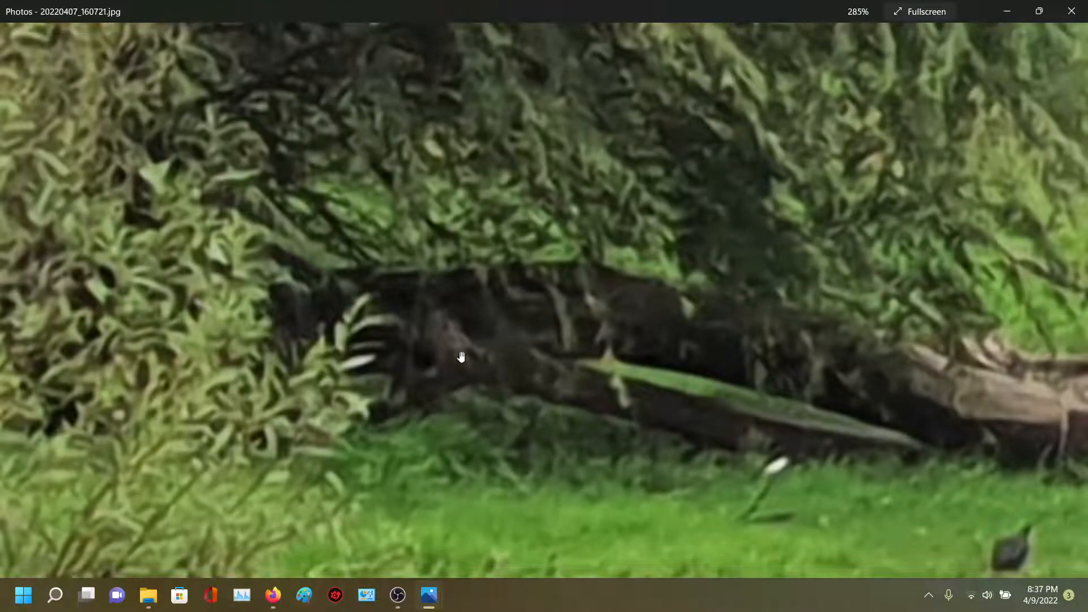
{"action": "left_click_drag", "start_coordinate": [461, 357], "coordinate": [324, 333]}
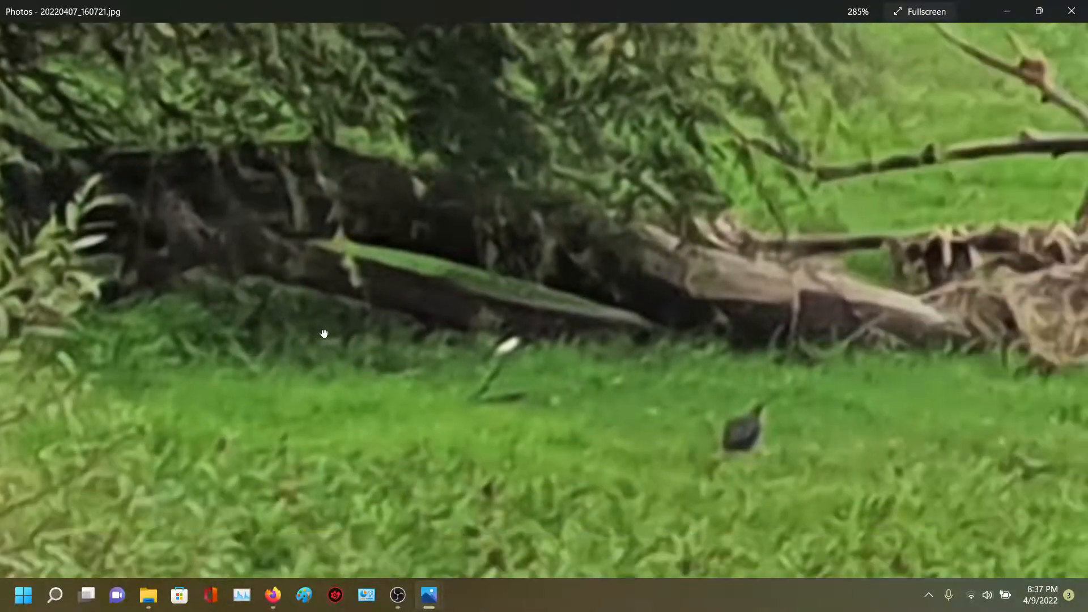
{"action": "left_click_drag", "start_coordinate": [323, 333], "coordinate": [579, 331]}
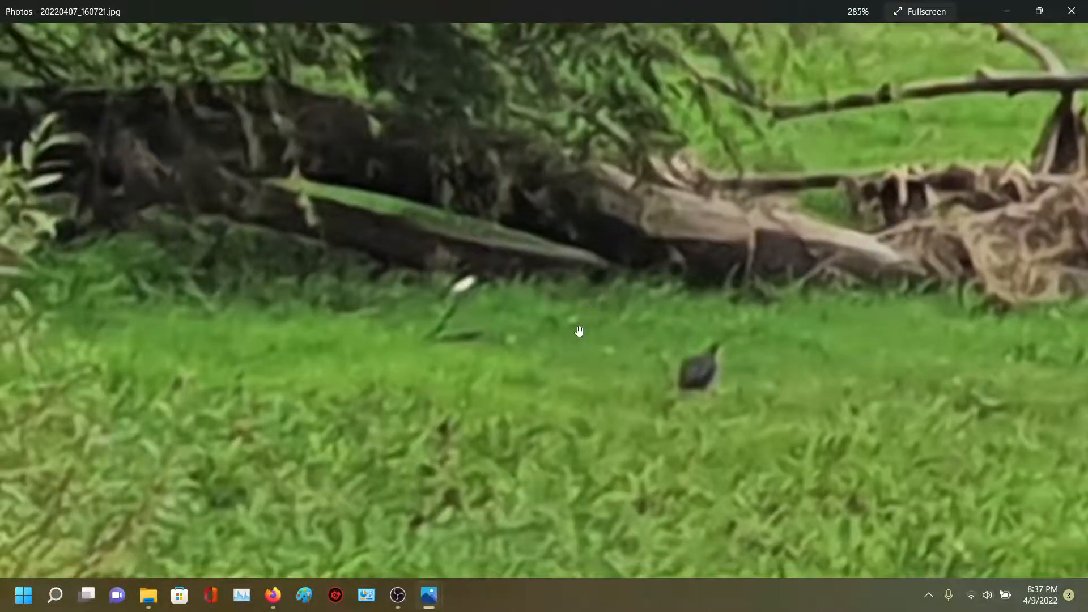
{"action": "mouse_move", "coordinate": [560, 360]}
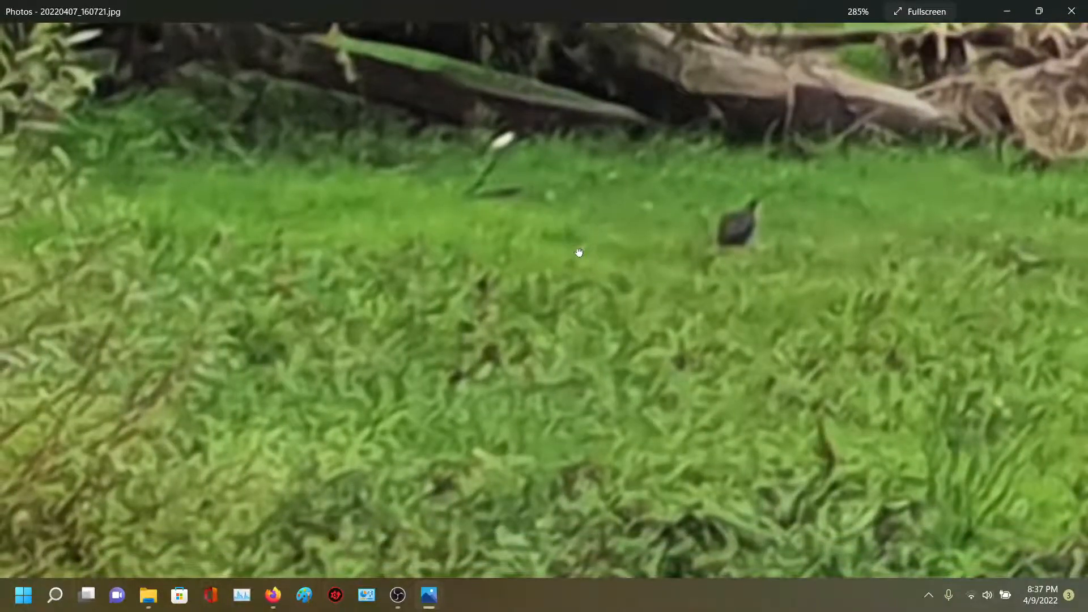
{"action": "left_click_drag", "start_coordinate": [579, 251], "coordinate": [738, 372]}
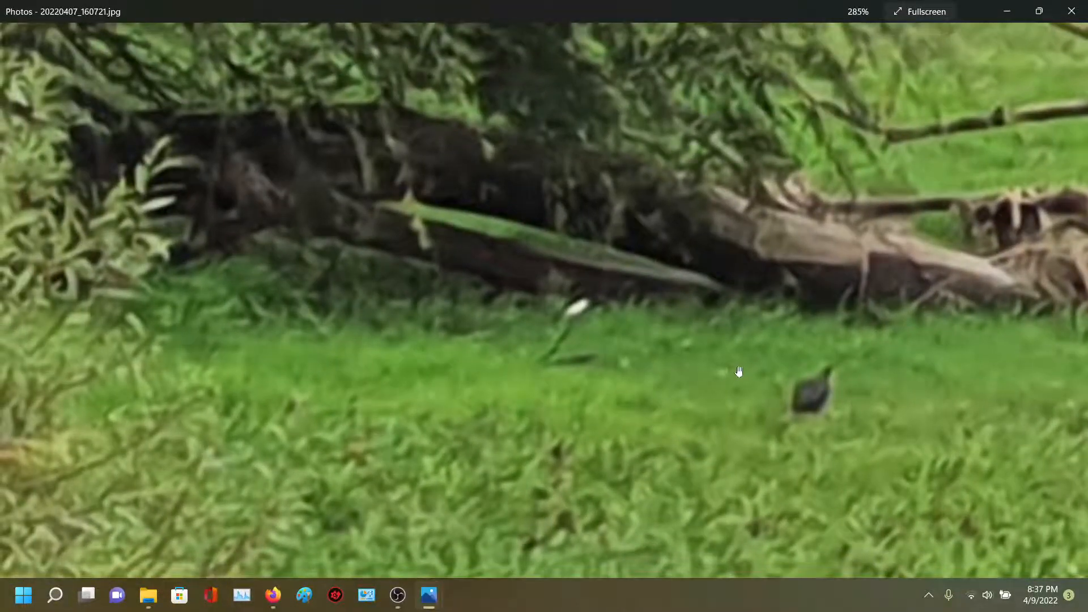
{"action": "left_click_drag", "start_coordinate": [738, 371], "coordinate": [802, 427]}
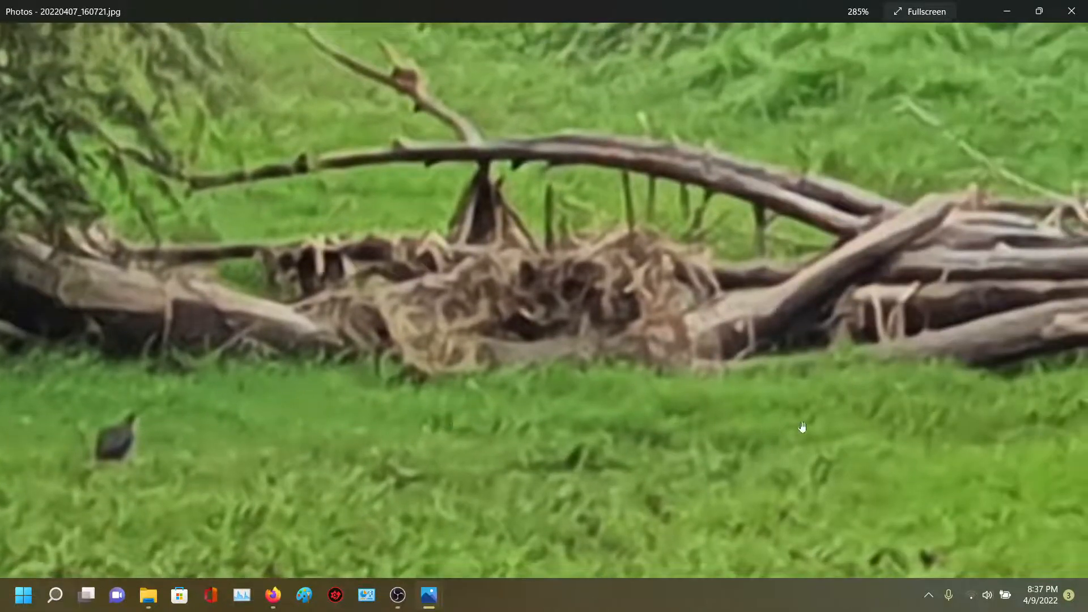
{"action": "left_click_drag", "start_coordinate": [801, 426], "coordinate": [301, 414]}
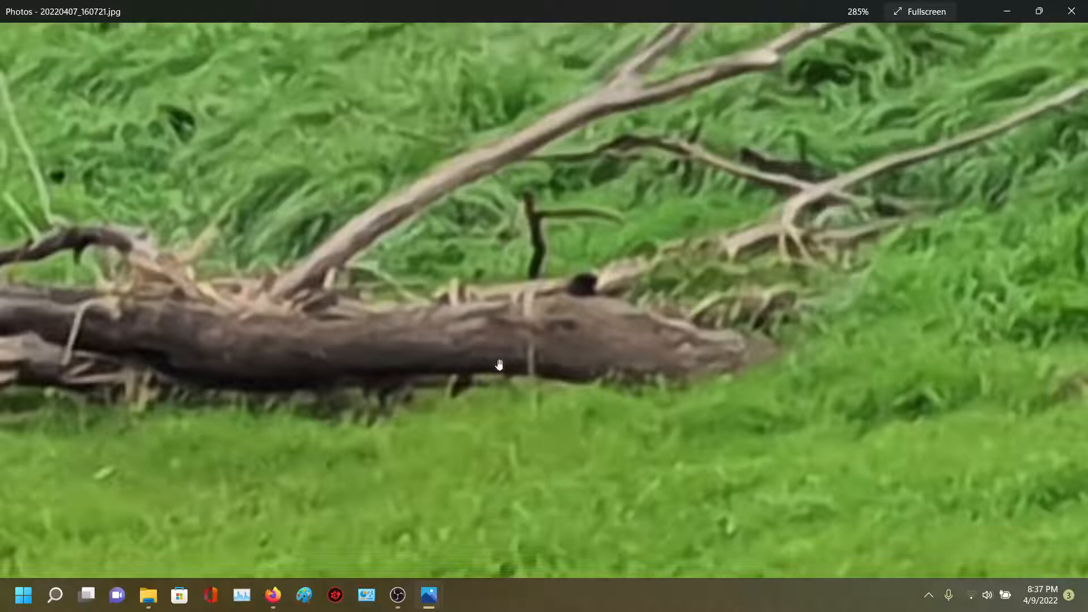
{"action": "mouse_move", "coordinate": [537, 426]}
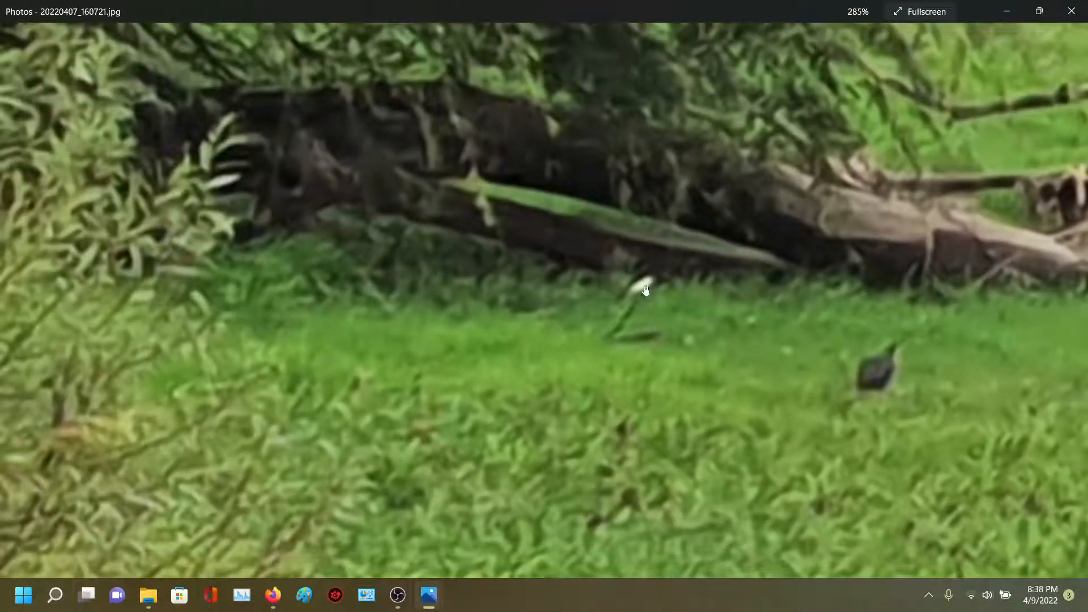
{"action": "mouse_move", "coordinate": [651, 333]}
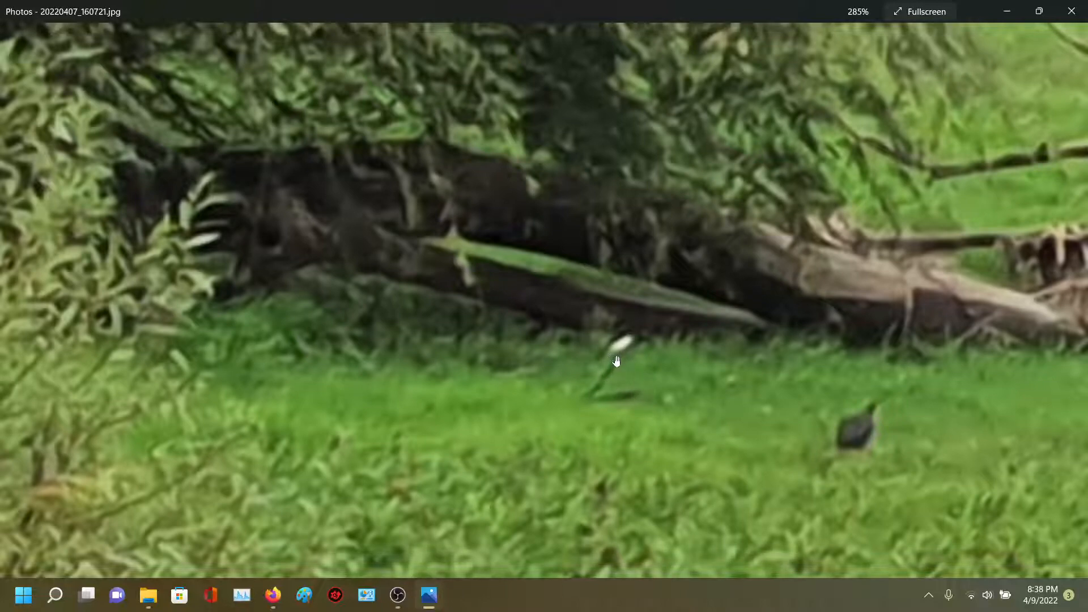
{"action": "mouse_move", "coordinate": [580, 407]}
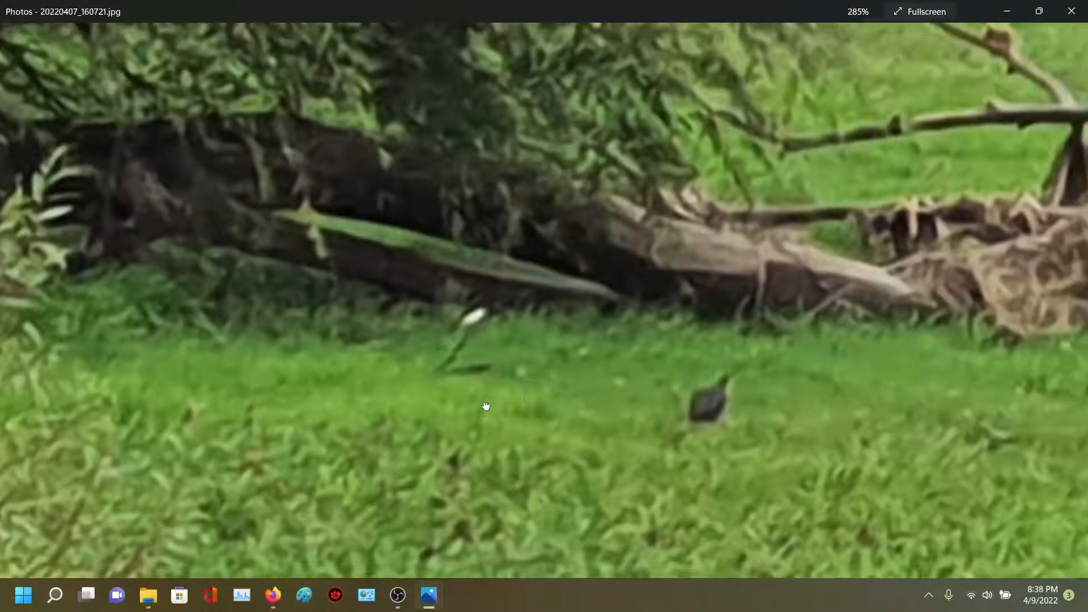
Pan over the willow canopy, dark log, green-barked stick, bird and nearby grass.
{"action": "left_click_drag", "start_coordinate": [486, 406], "coordinate": [373, 259]}
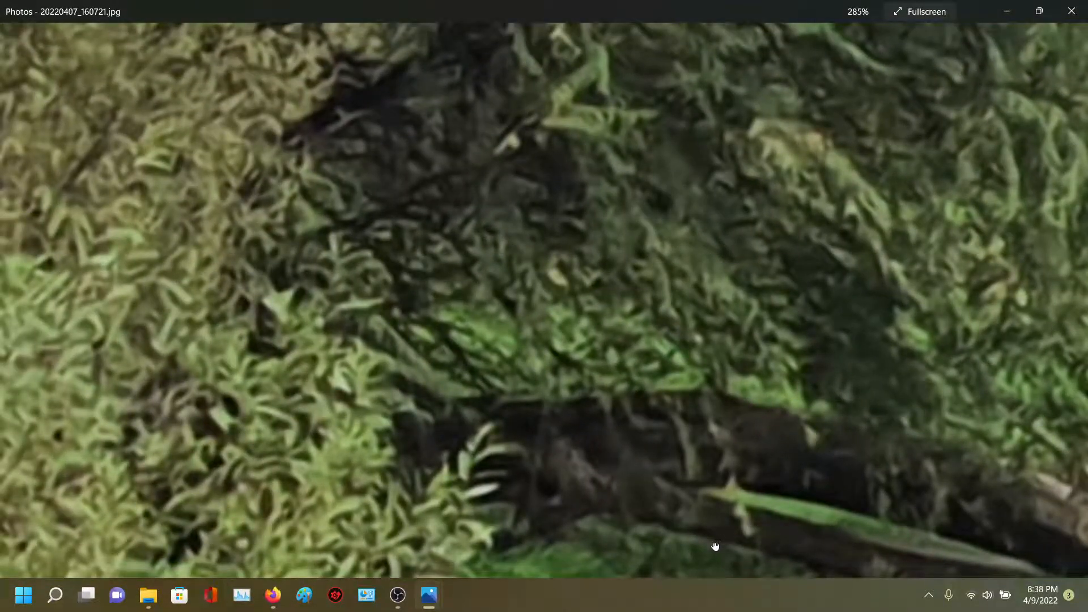
{"action": "left_click_drag", "start_coordinate": [715, 546], "coordinate": [427, 337]}
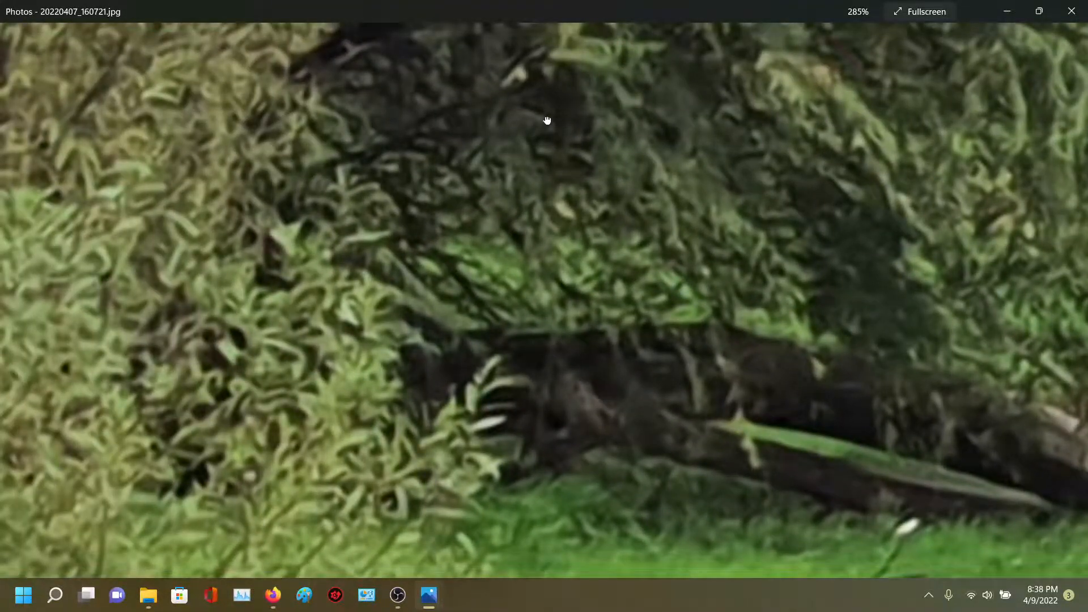
{"action": "left_click_drag", "start_coordinate": [547, 120], "coordinate": [249, 100]}
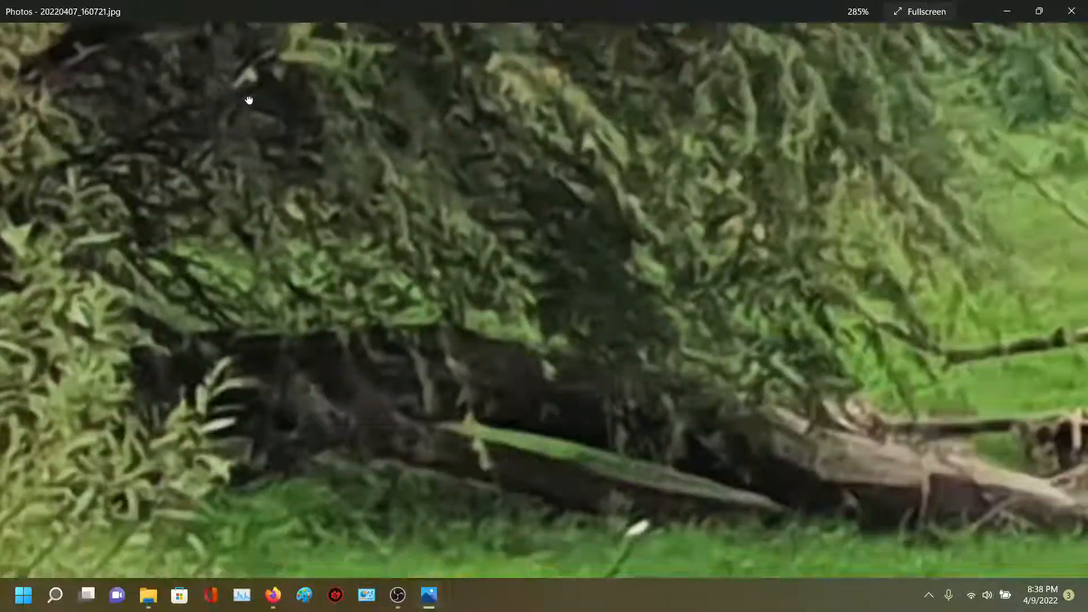
{"action": "left_click_drag", "start_coordinate": [248, 100], "coordinate": [396, 188]}
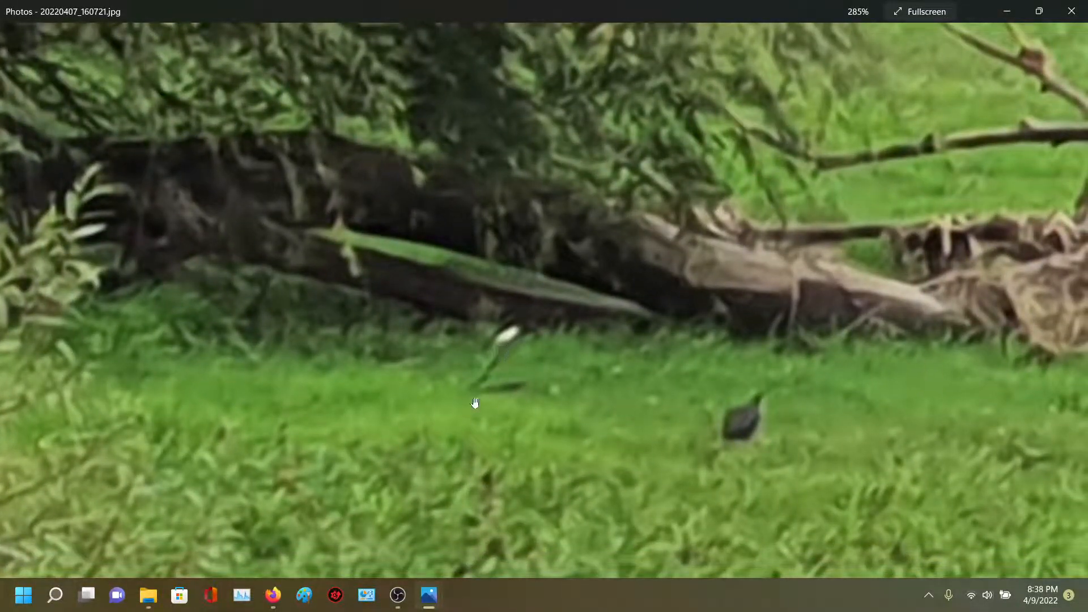
{"action": "left_click_drag", "start_coordinate": [474, 403], "coordinate": [563, 300]}
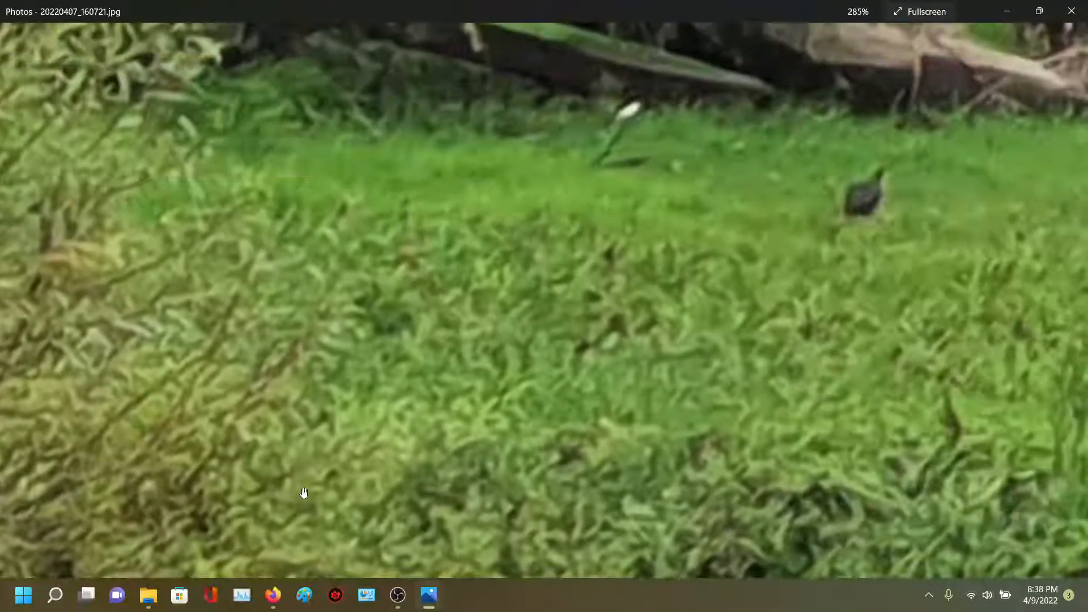
{"action": "left_click_drag", "start_coordinate": [303, 493], "coordinate": [550, 269]}
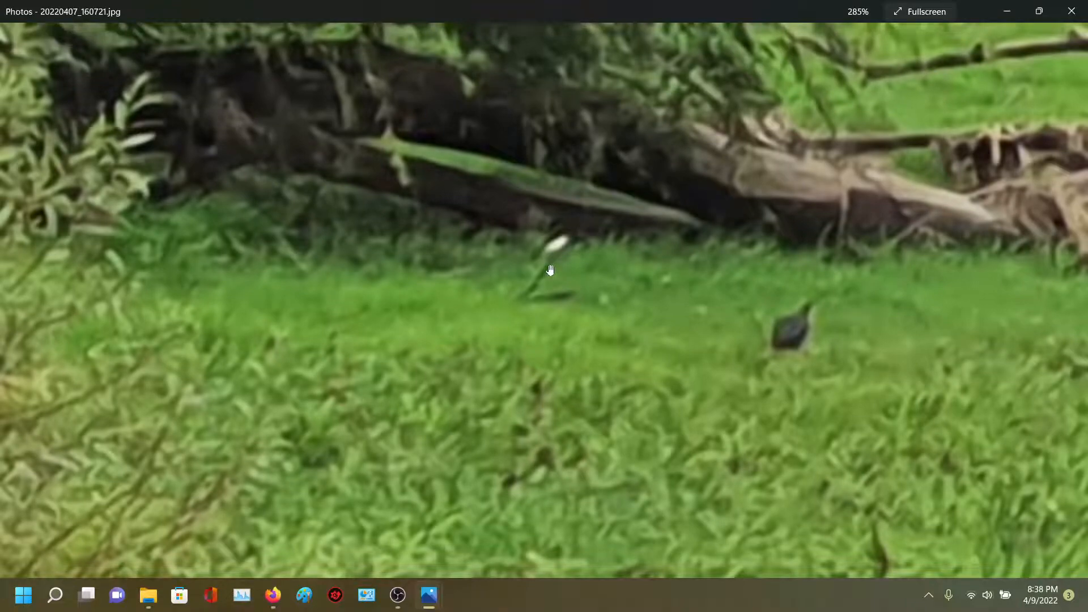
{"action": "mouse_move", "coordinate": [547, 271]}
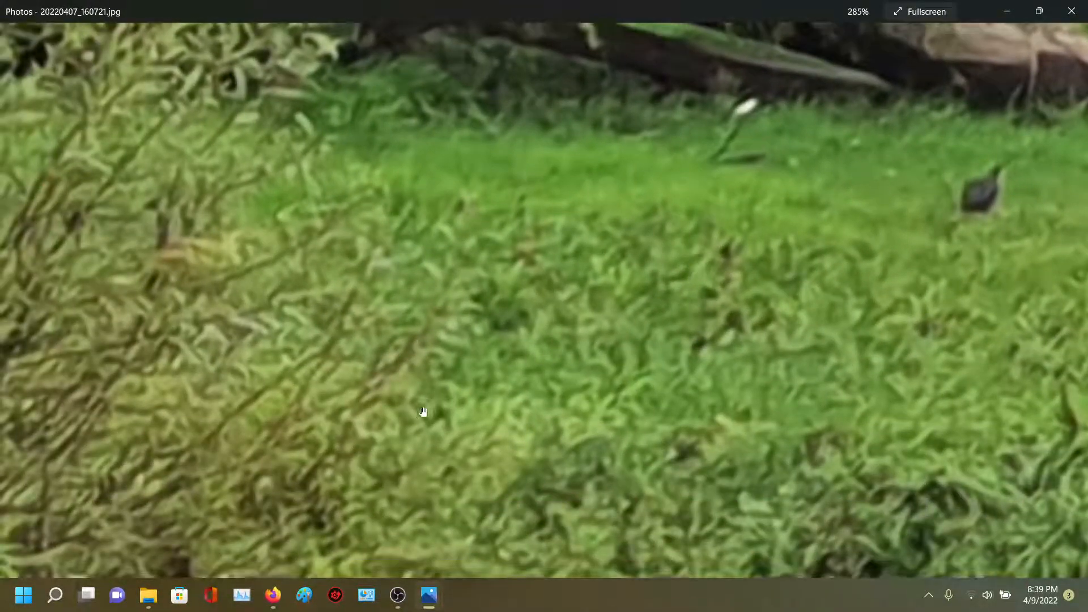
{"action": "left_click_drag", "start_coordinate": [424, 411], "coordinate": [578, 343]}
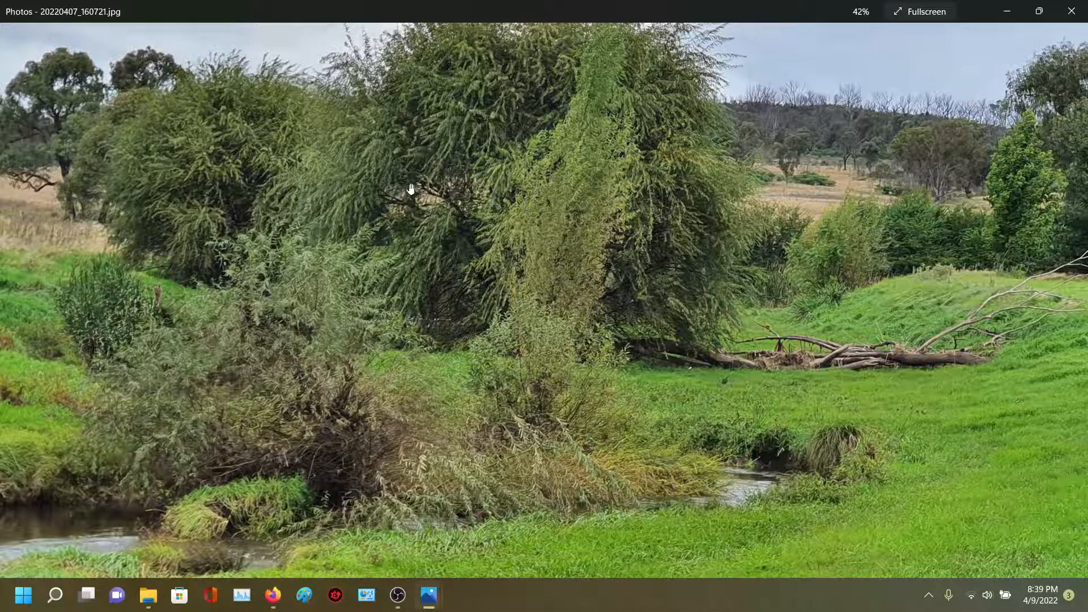
{"action": "mouse_move", "coordinate": [18, 192]}
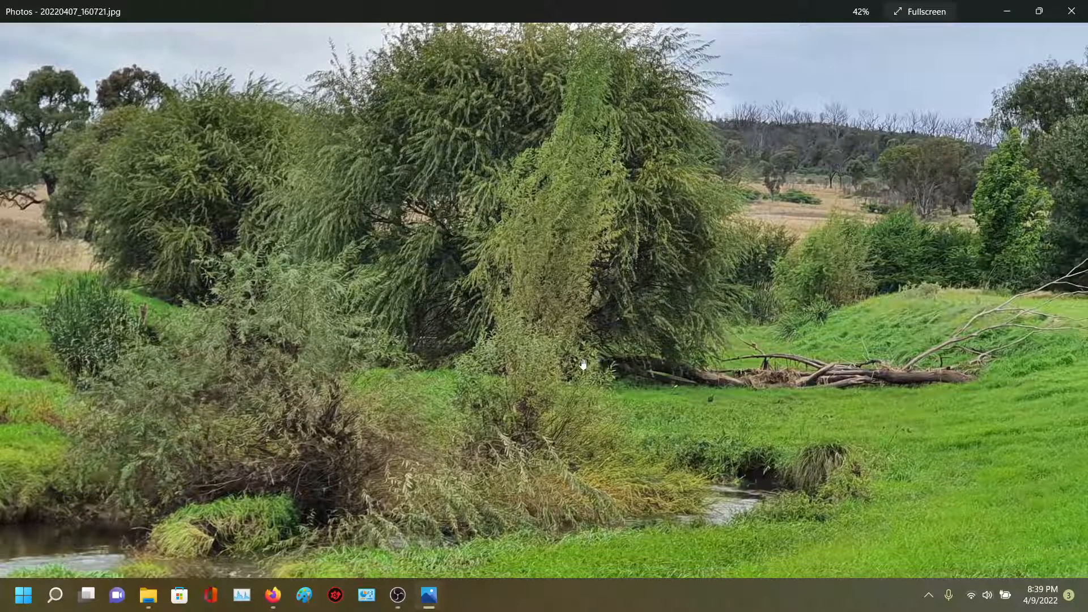
{"action": "mouse_move", "coordinate": [671, 375]}
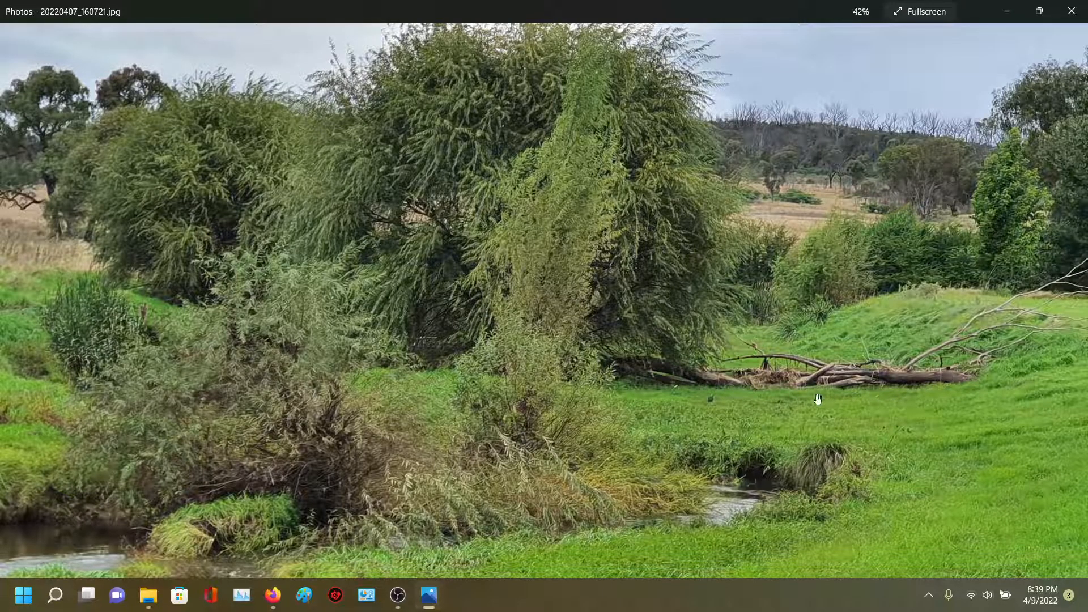
{"action": "mouse_move", "coordinate": [948, 380]}
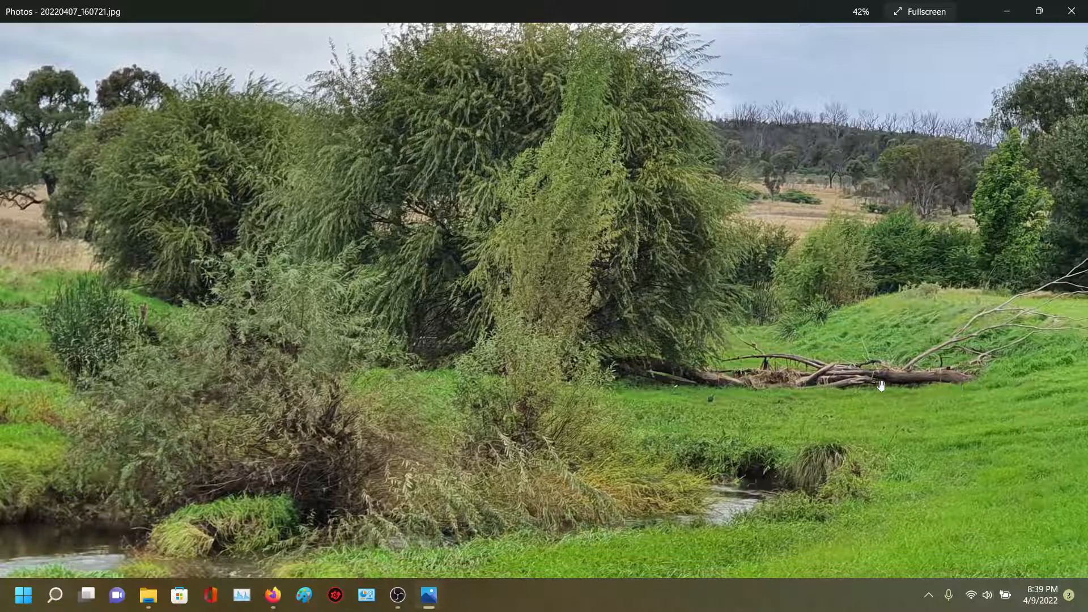
{"action": "mouse_move", "coordinate": [838, 378]}
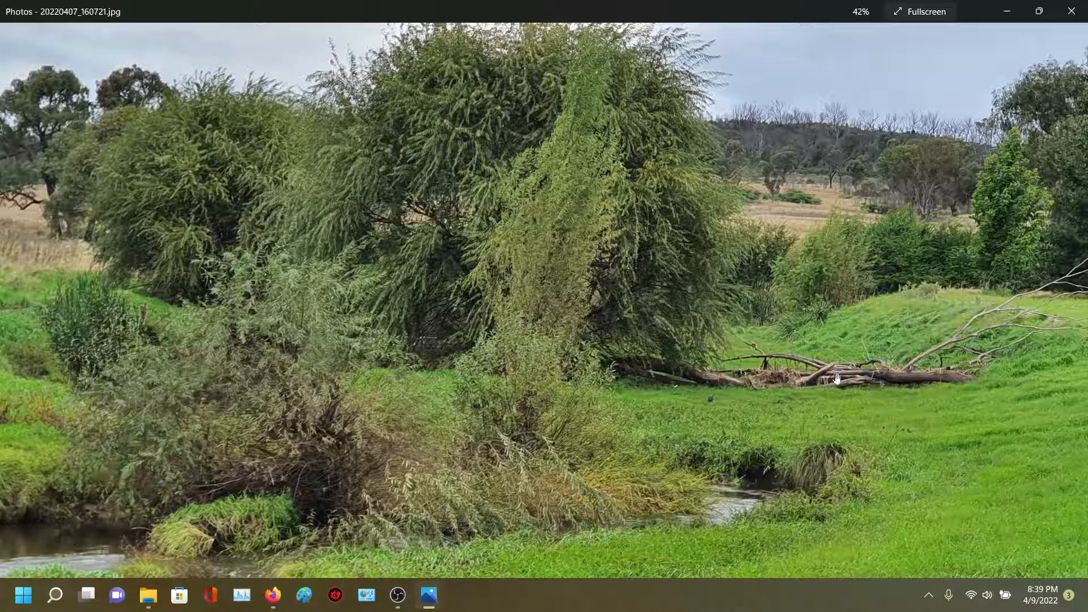
{"action": "mouse_move", "coordinate": [970, 374]}
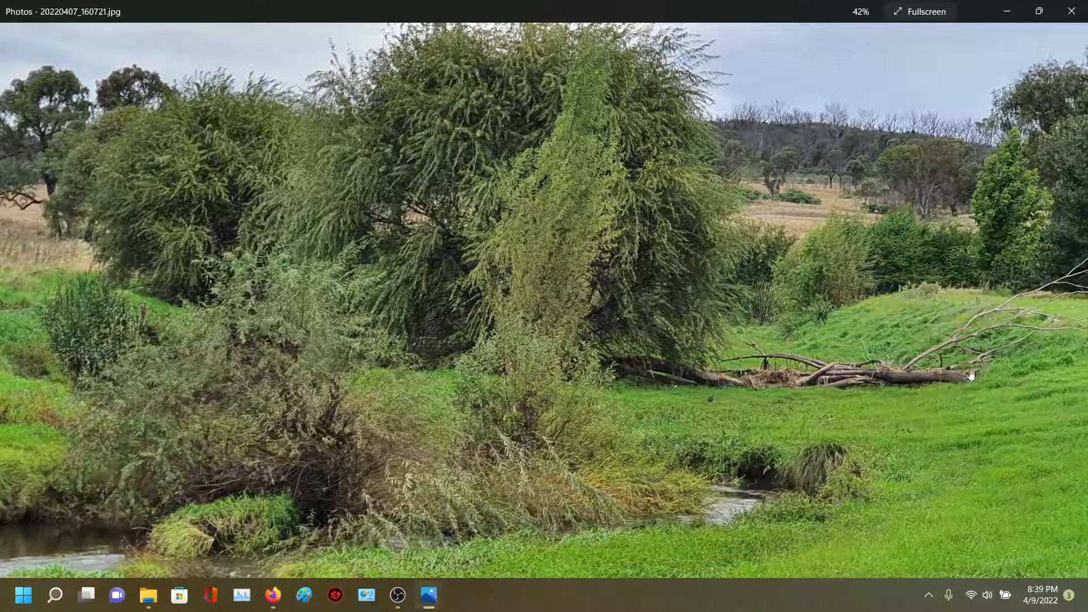
{"action": "mouse_move", "coordinate": [936, 382]}
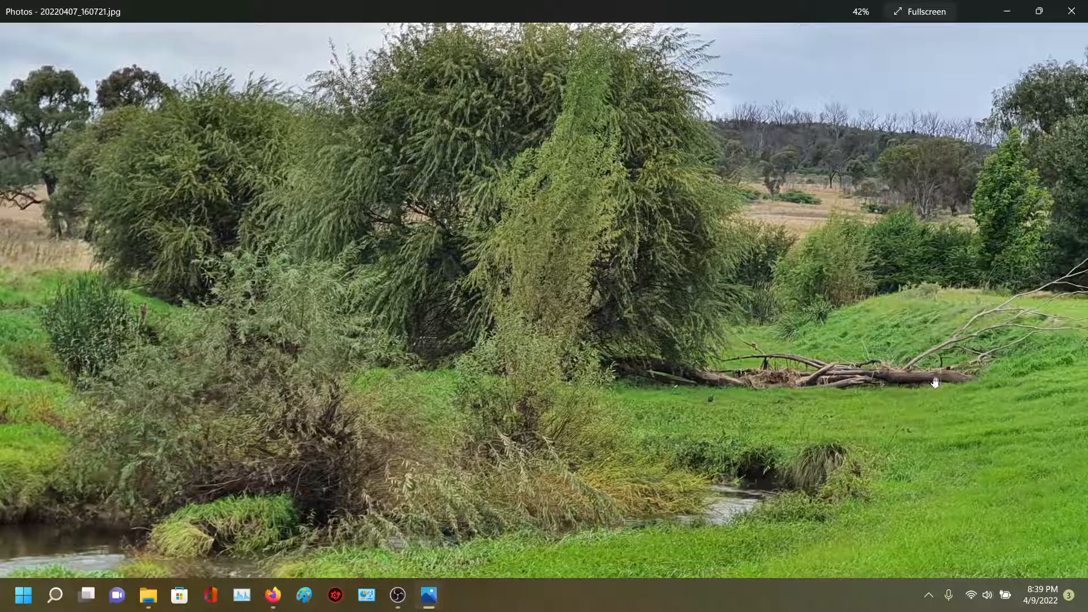
{"action": "mouse_move", "coordinate": [786, 359]}
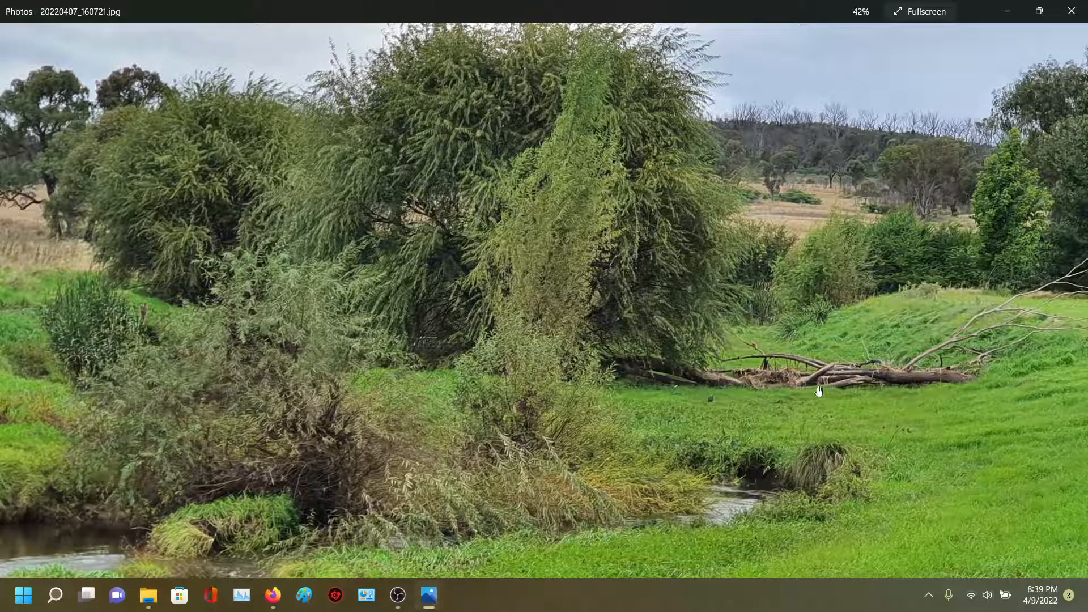
{"action": "mouse_move", "coordinate": [749, 470]}
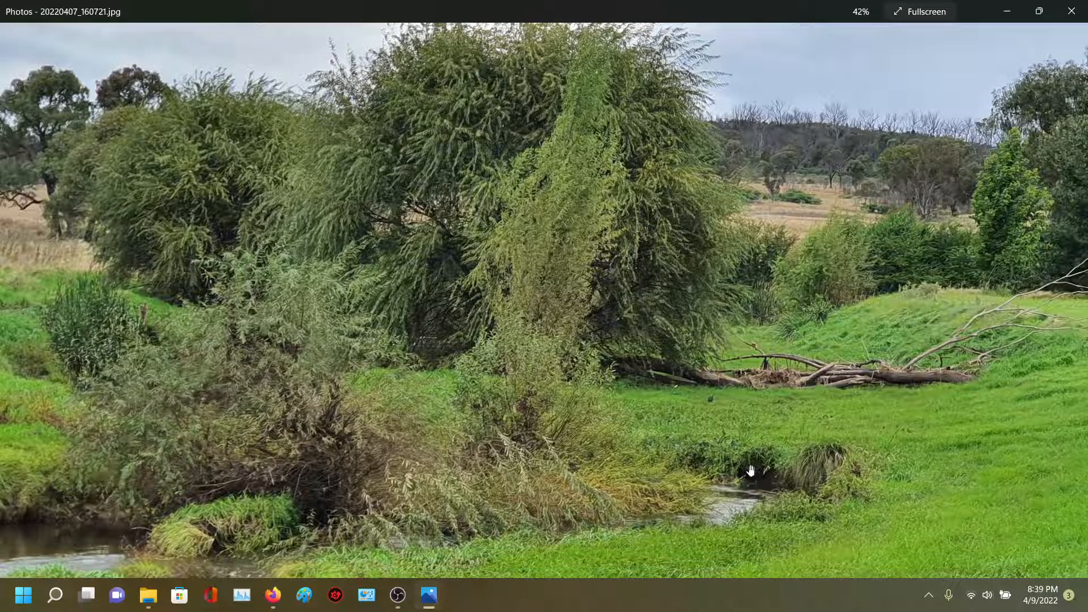
{"action": "mouse_move", "coordinate": [864, 474]}
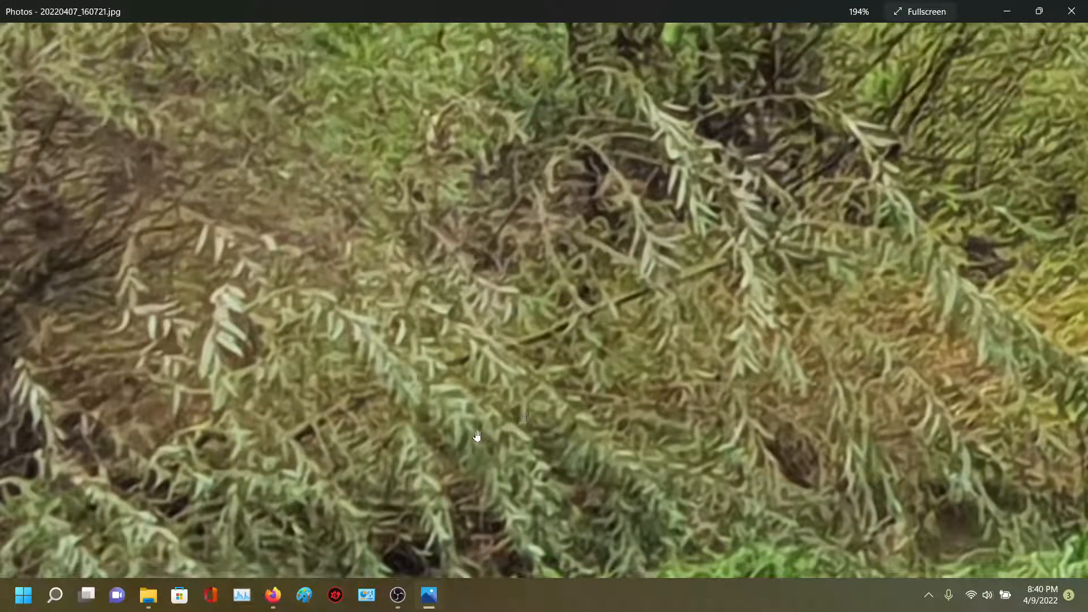
At 194%, pan from the willow bush's tangled dark stems down to the creek edge.
{"action": "left_click_drag", "start_coordinate": [477, 437], "coordinate": [697, 321]}
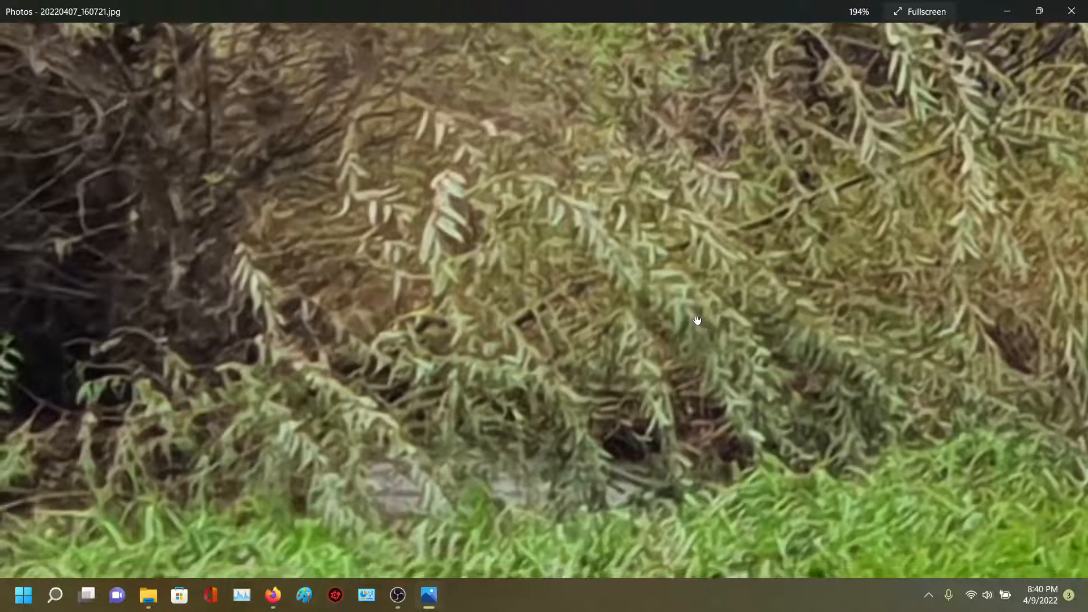
{"action": "left_click_drag", "start_coordinate": [697, 319], "coordinate": [438, 452]}
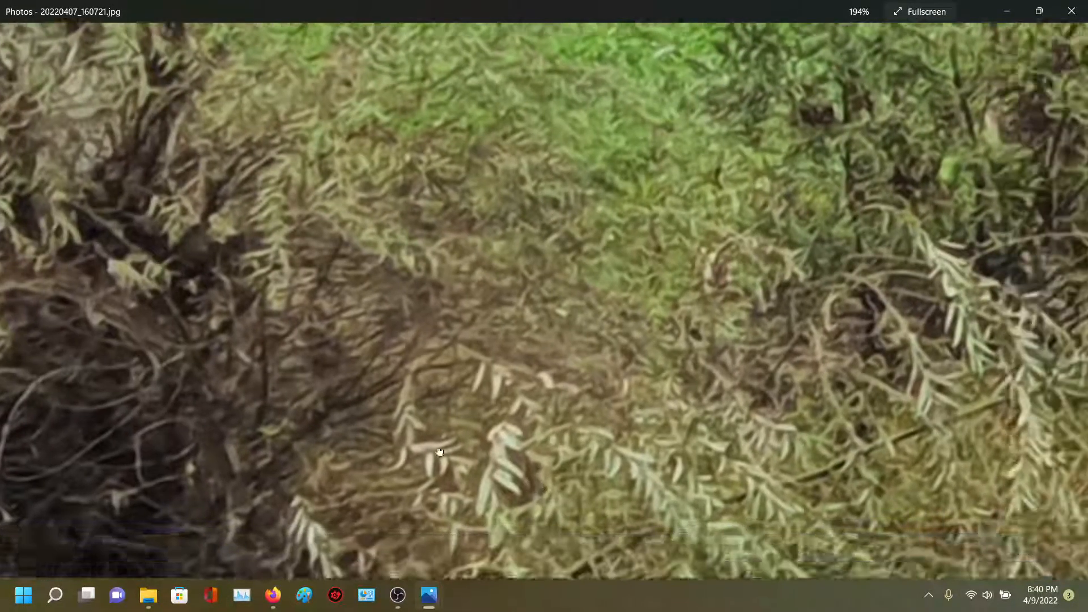
{"action": "left_click_drag", "start_coordinate": [438, 452], "coordinate": [539, 330]}
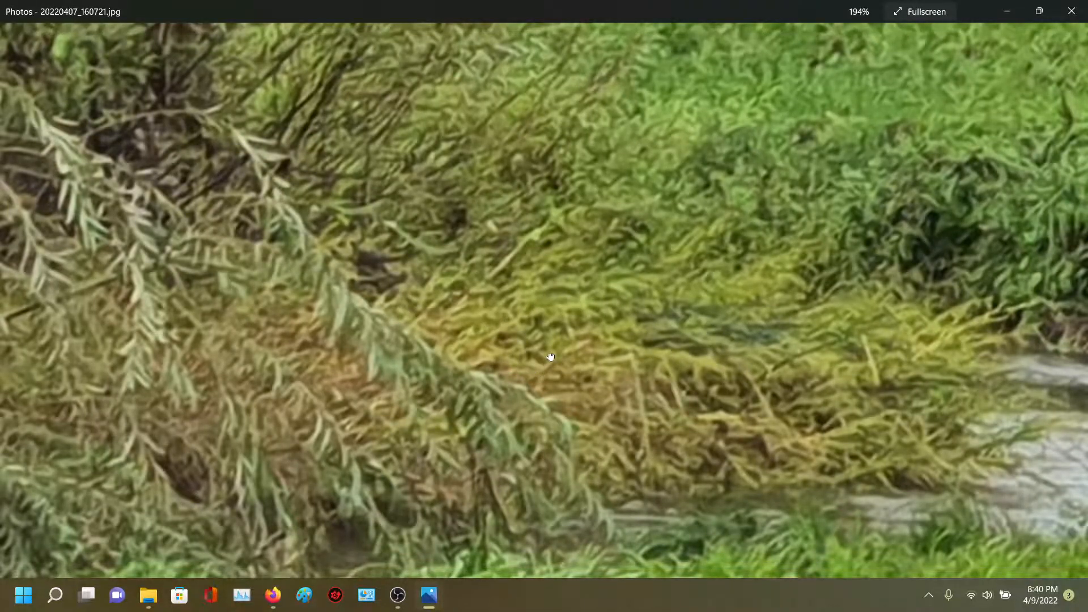
{"action": "left_click_drag", "start_coordinate": [550, 356], "coordinate": [460, 262]}
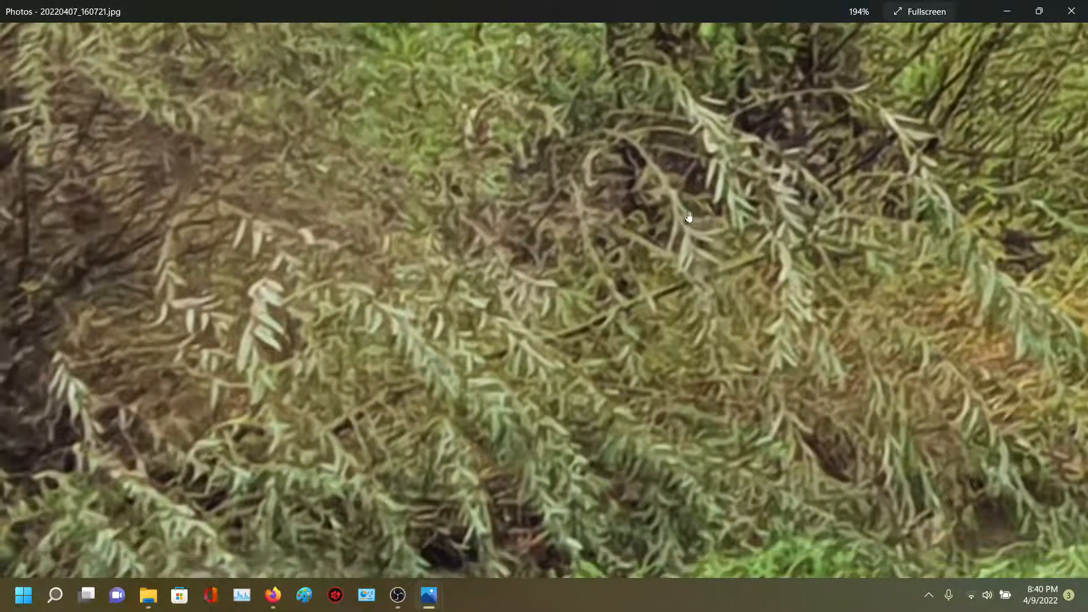
{"action": "left_click_drag", "start_coordinate": [689, 217], "coordinate": [238, 404]}
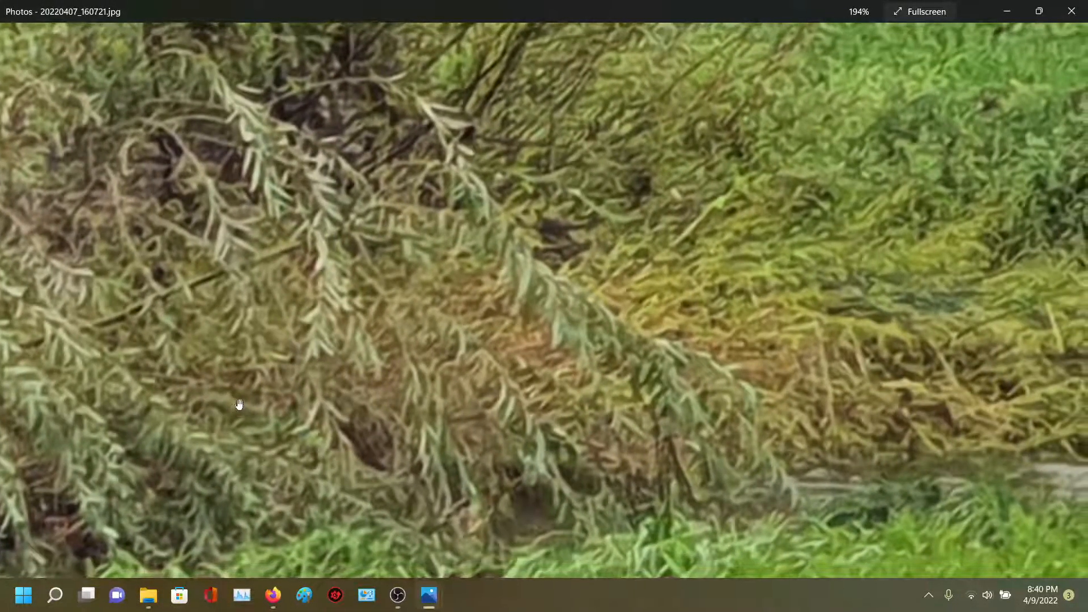